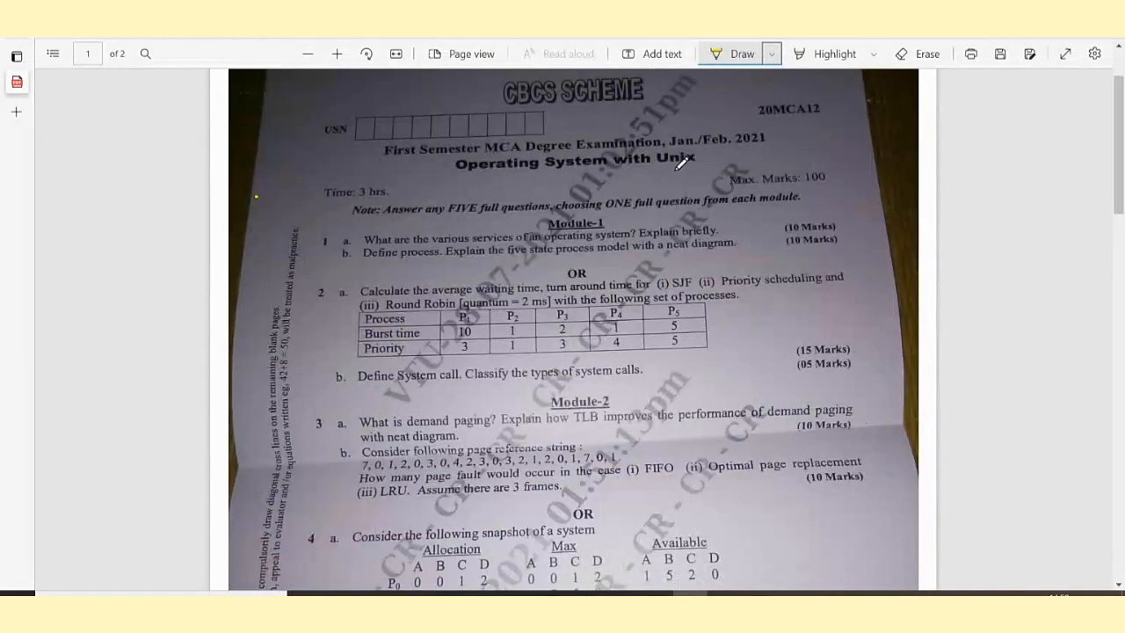
pyautogui.moveTo(668, 144)
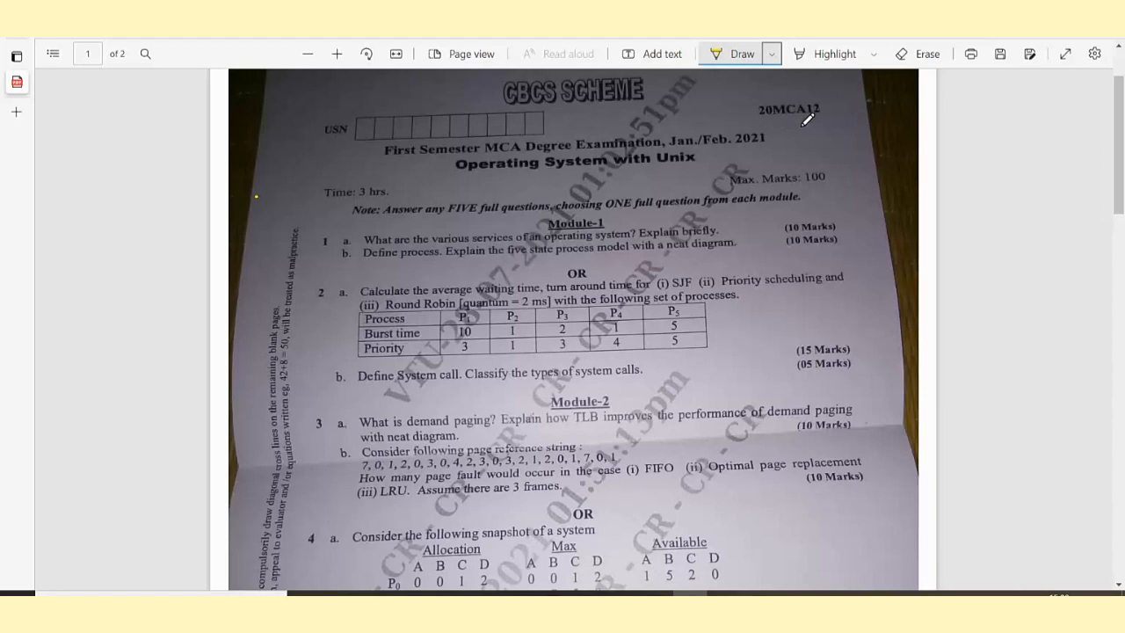
pyautogui.moveTo(351, 192)
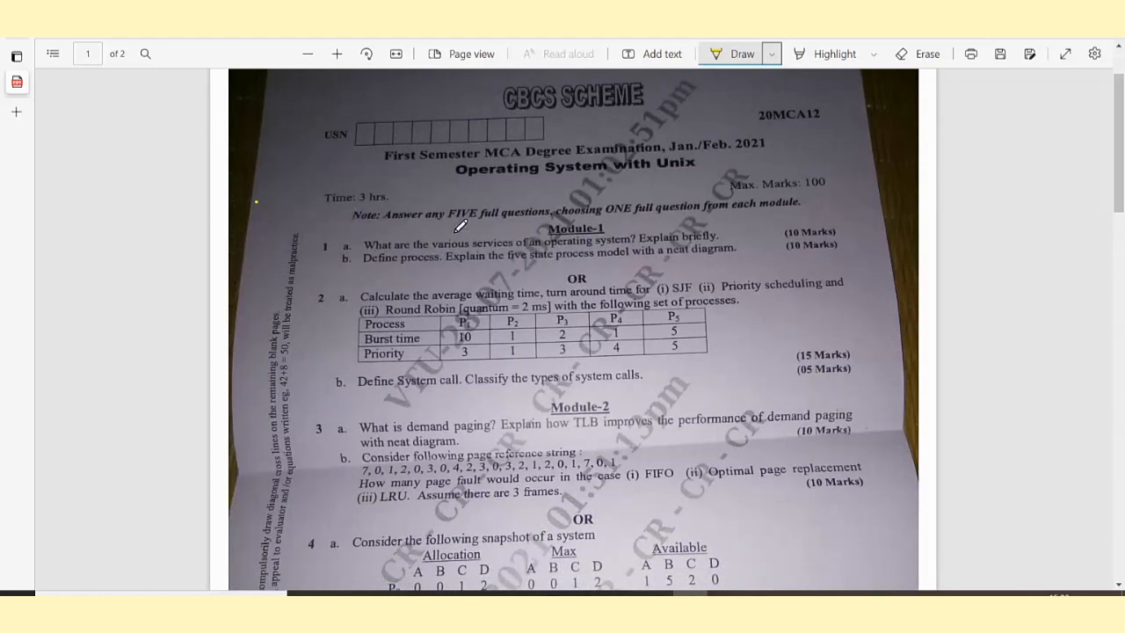
pyautogui.moveTo(464, 221)
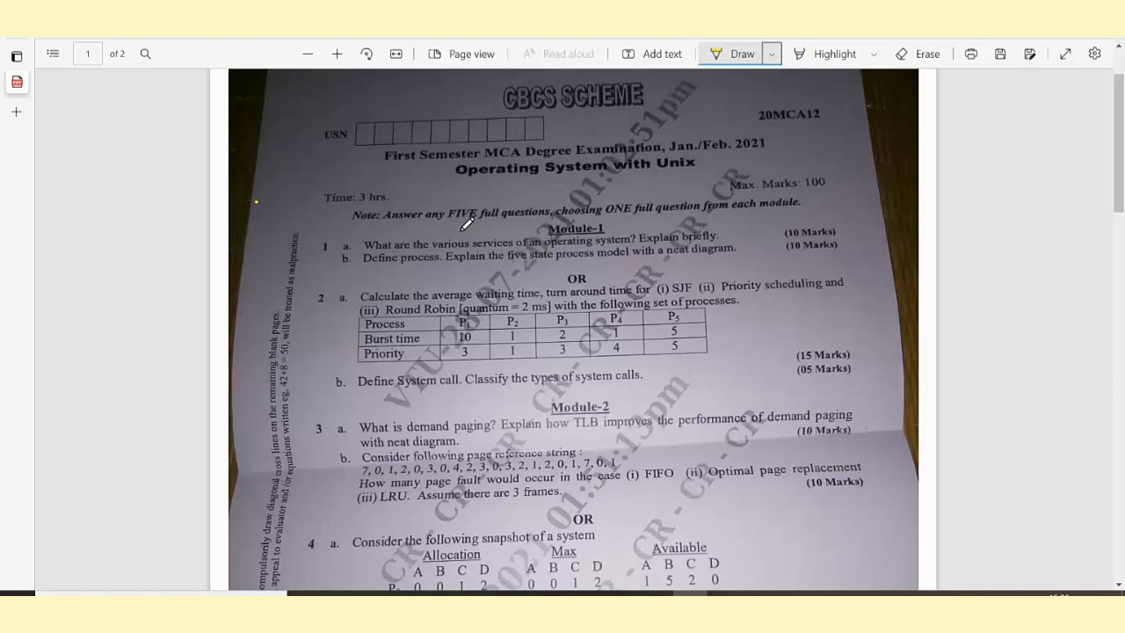
pyautogui.moveTo(601, 228)
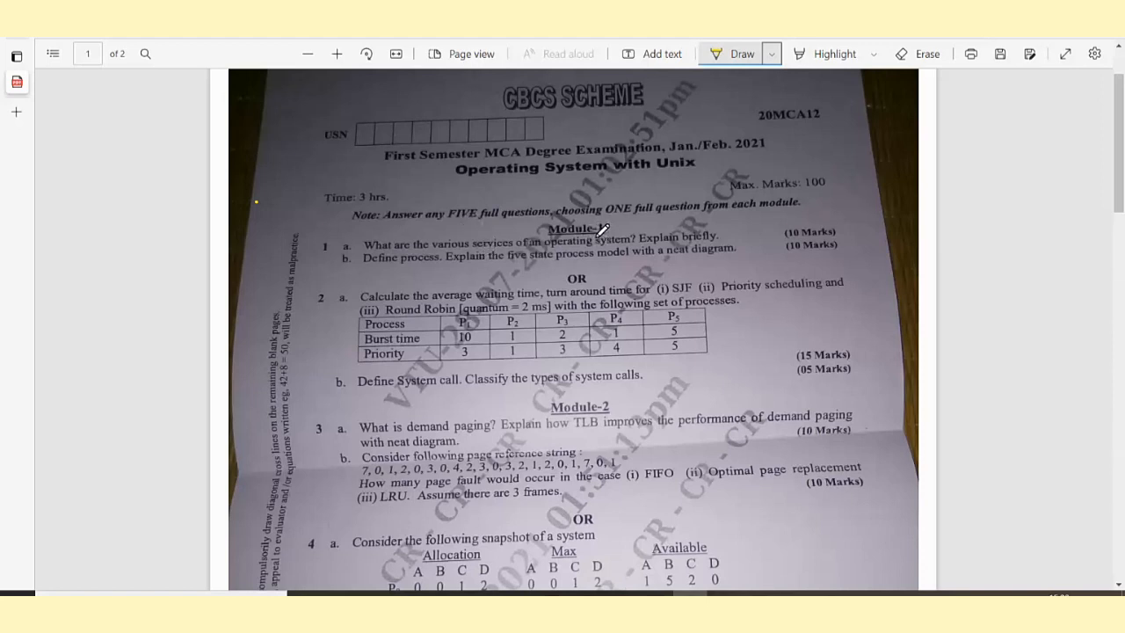
pyautogui.moveTo(332, 255)
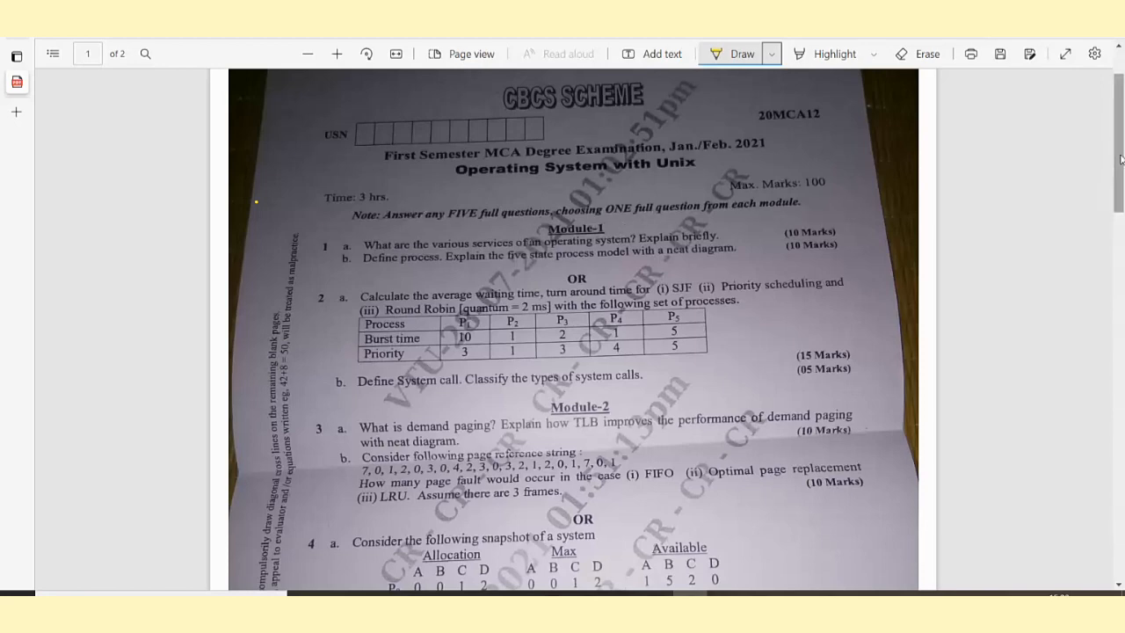
# Scroll the first exam page so the header and Module-1 questions sit in view.
pyautogui.scroll(-3)
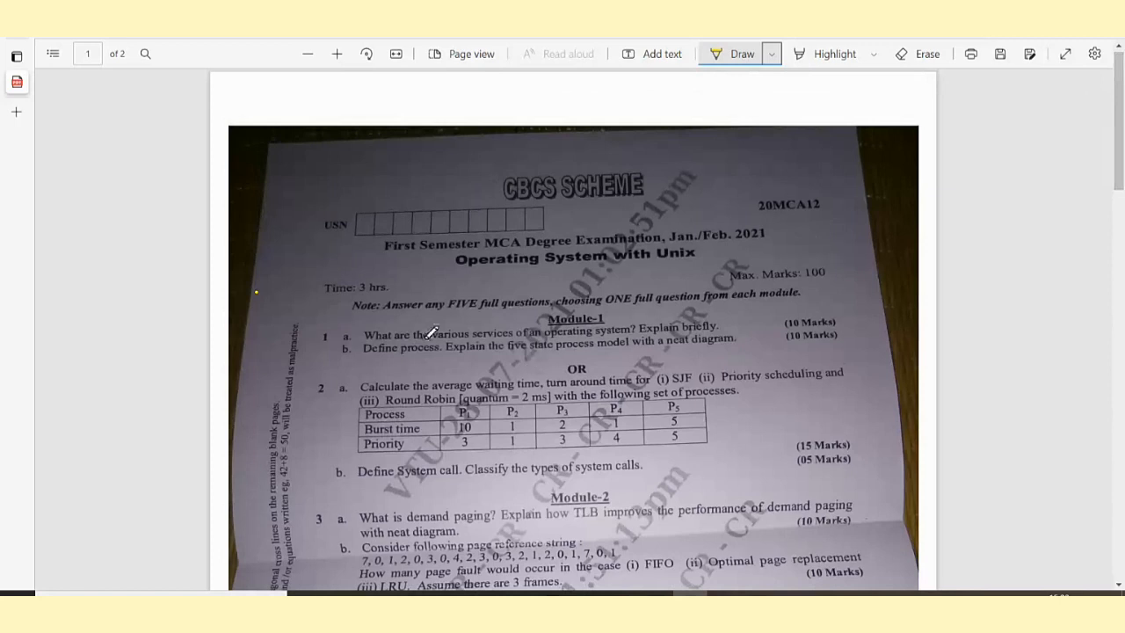
pyautogui.moveTo(337, 323)
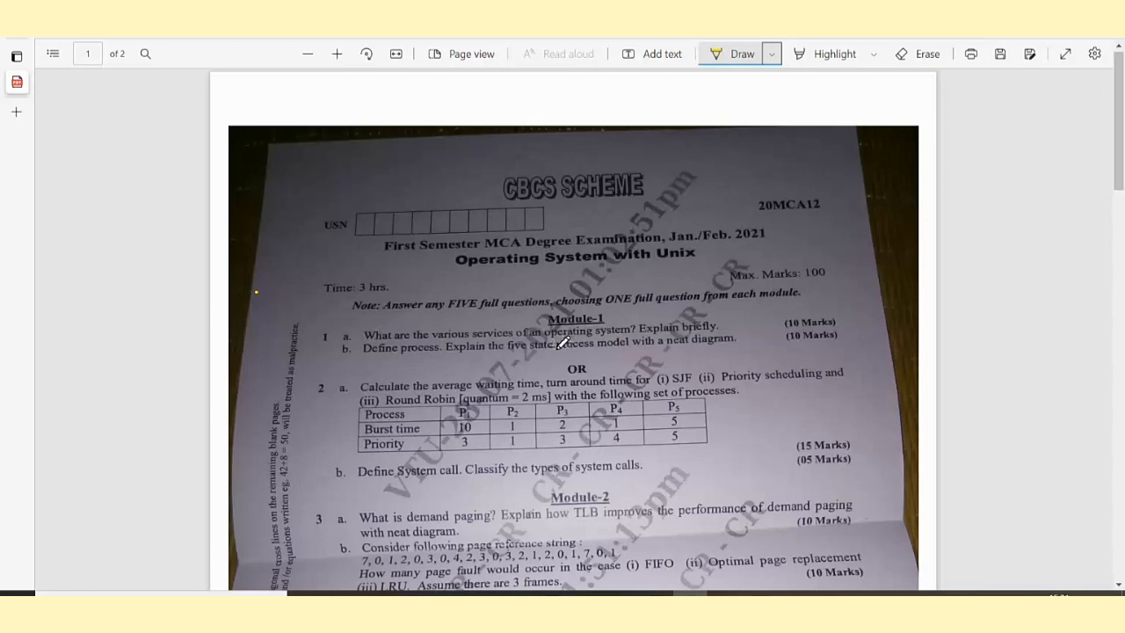
pyautogui.moveTo(642, 341)
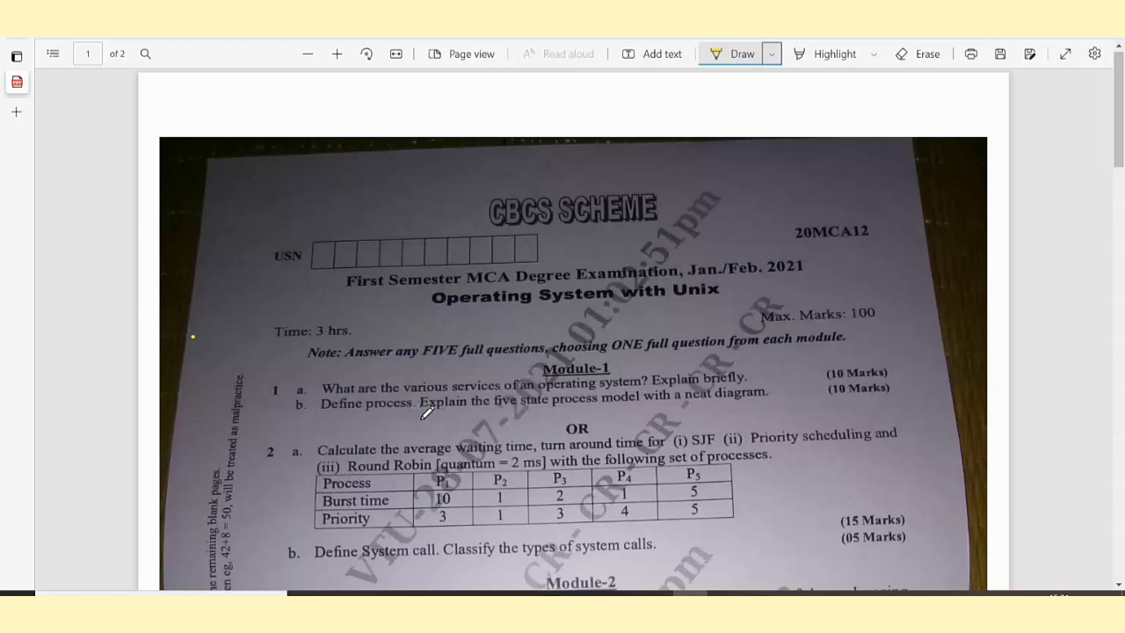
pyautogui.moveTo(629, 409)
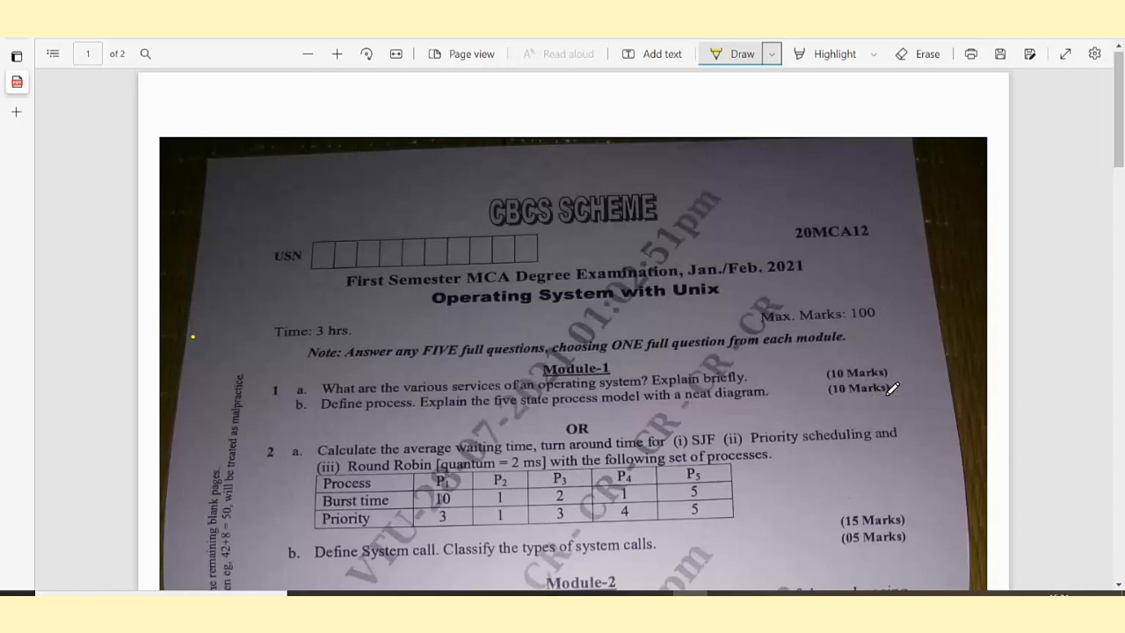
pyautogui.moveTo(457, 466)
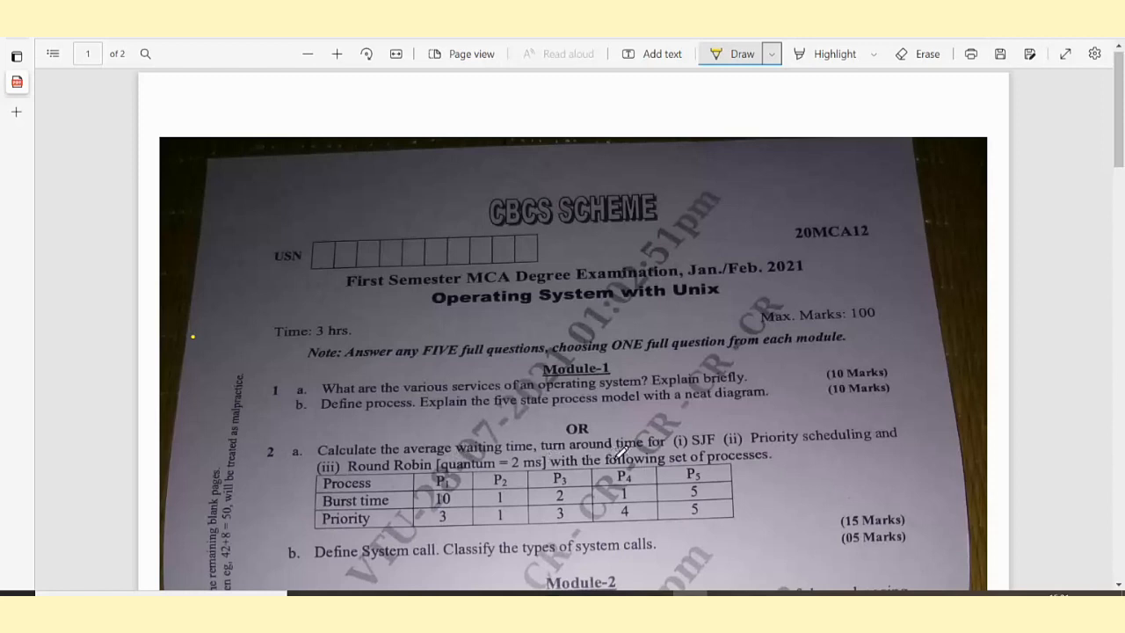
pyautogui.moveTo(839, 448)
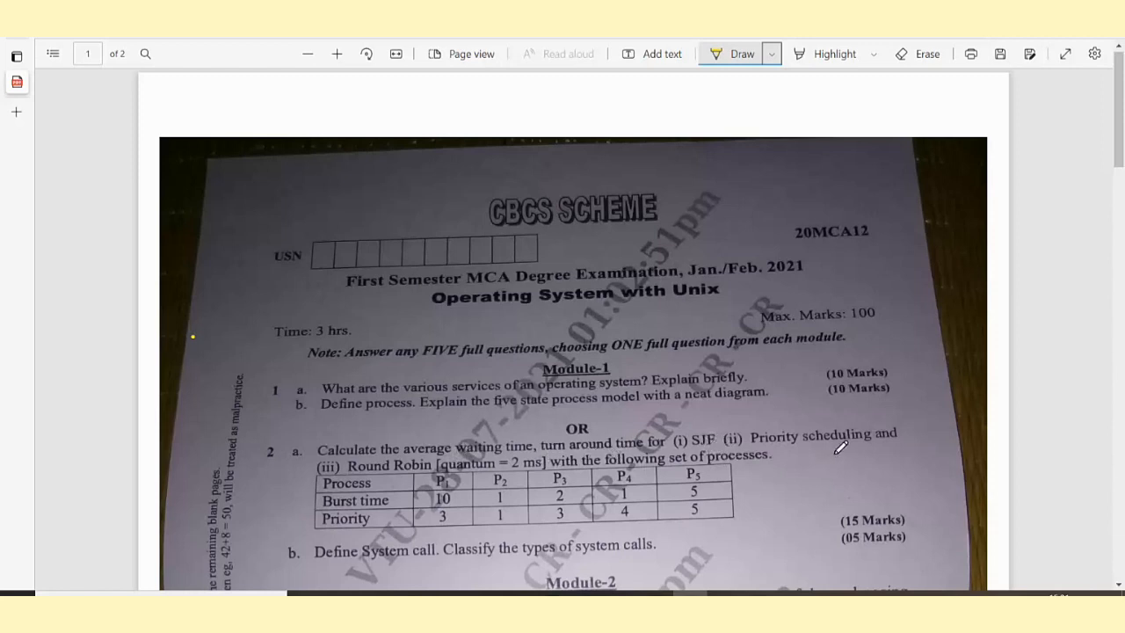
pyautogui.moveTo(421, 464)
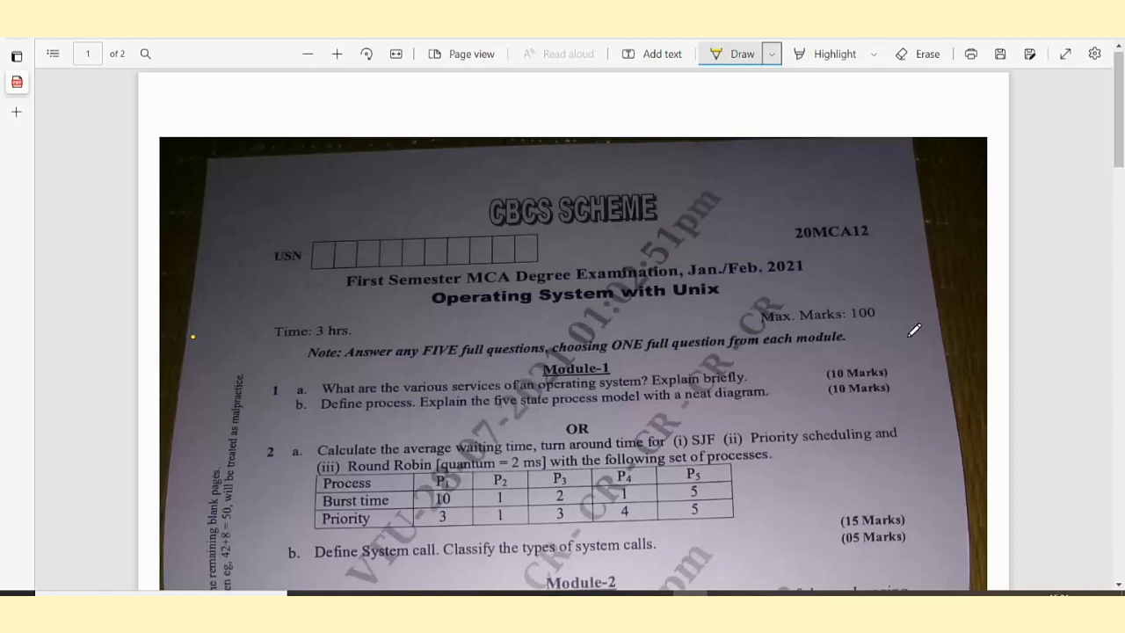
# Scroll down until the Module-2 demand-paging and page-replacement questions appear below Module-1.
pyautogui.scroll(-3)
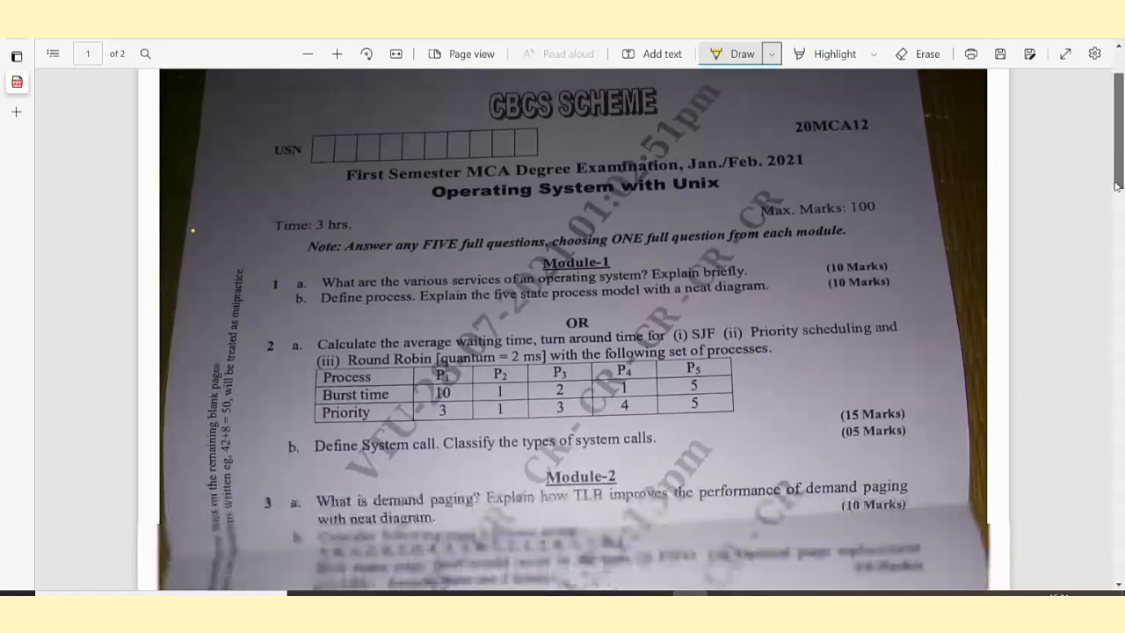
pyautogui.scroll(-3)
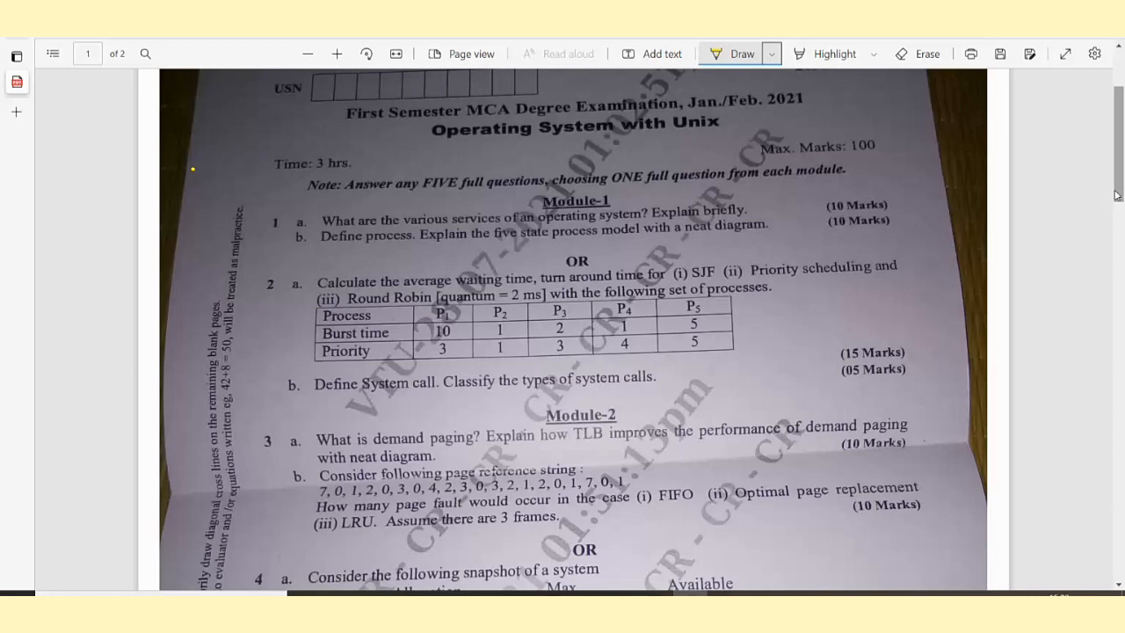
pyautogui.moveTo(337, 165)
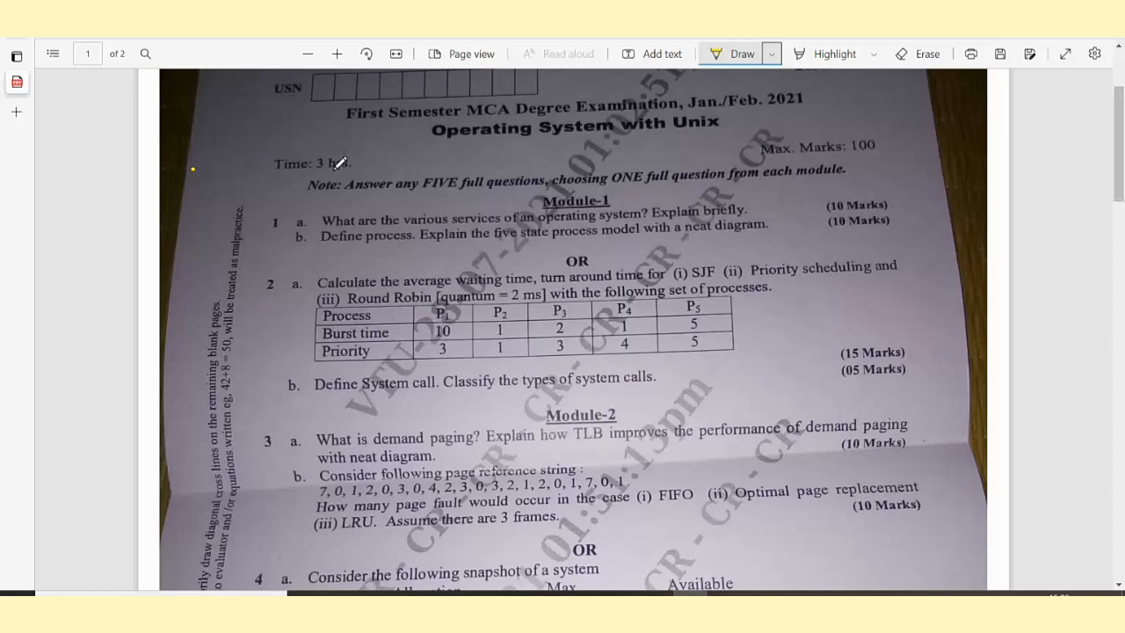
pyautogui.moveTo(274, 281)
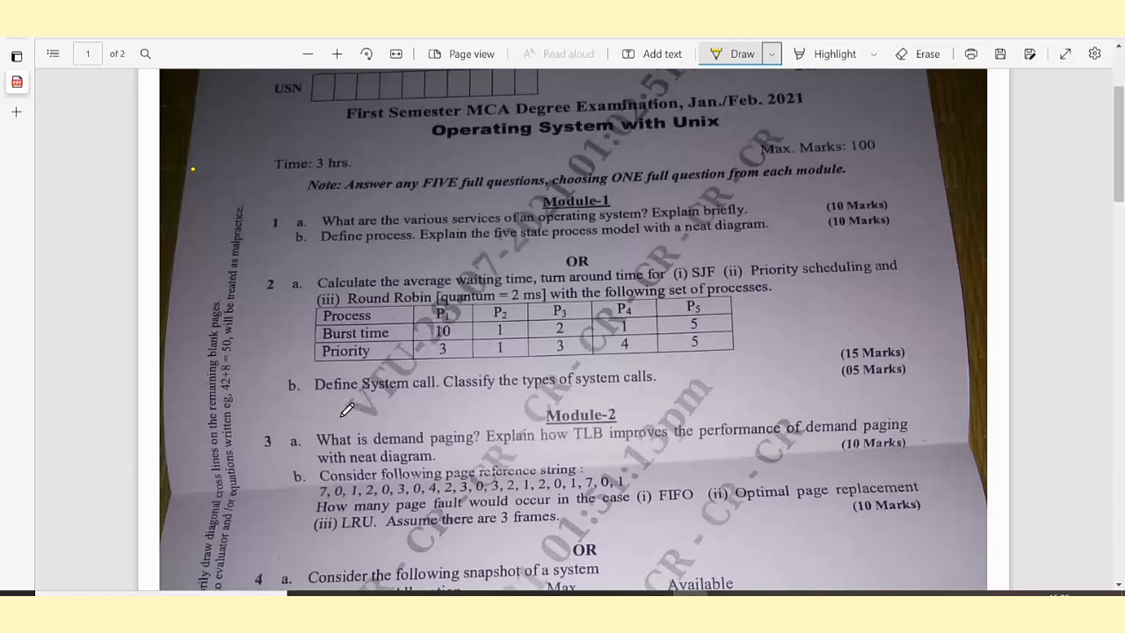
pyautogui.moveTo(670, 383)
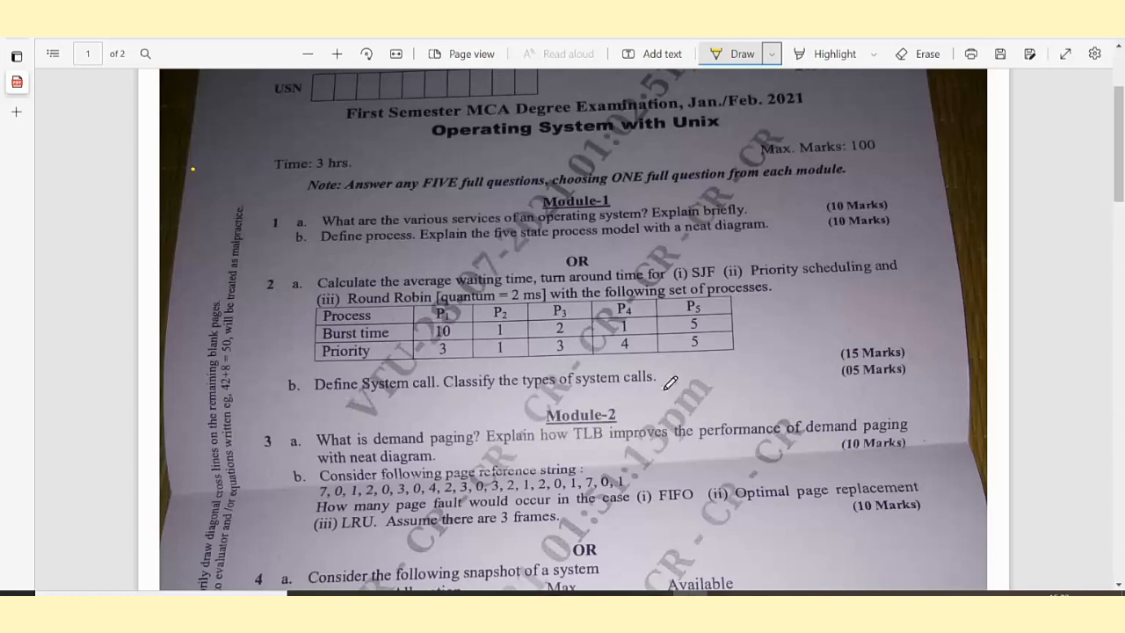
pyautogui.moveTo(272, 290)
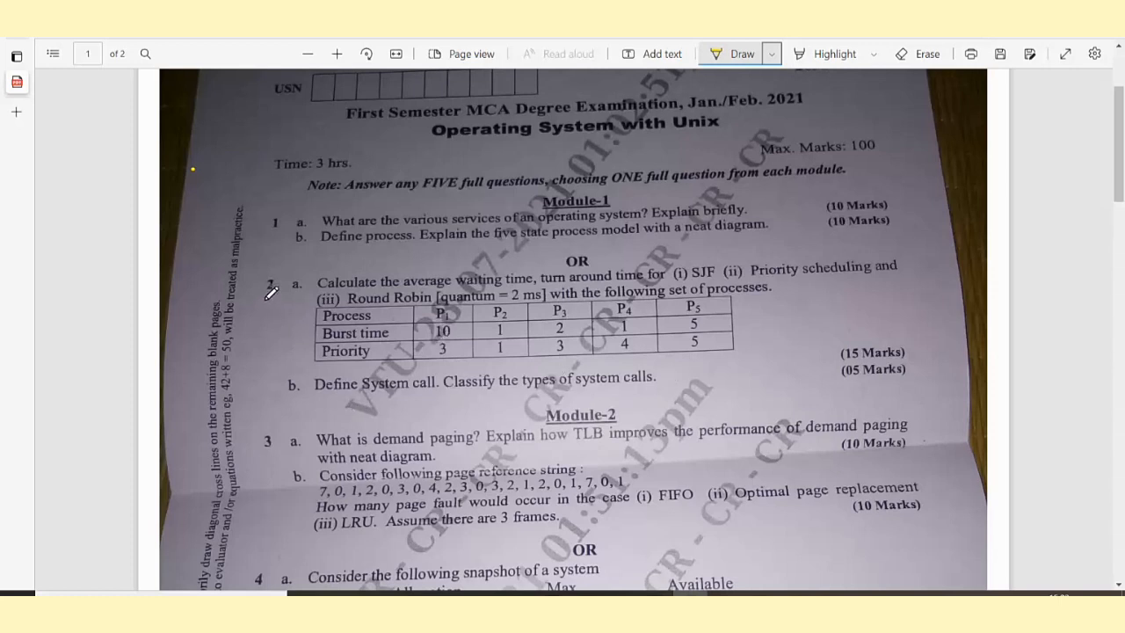
pyautogui.moveTo(426, 331)
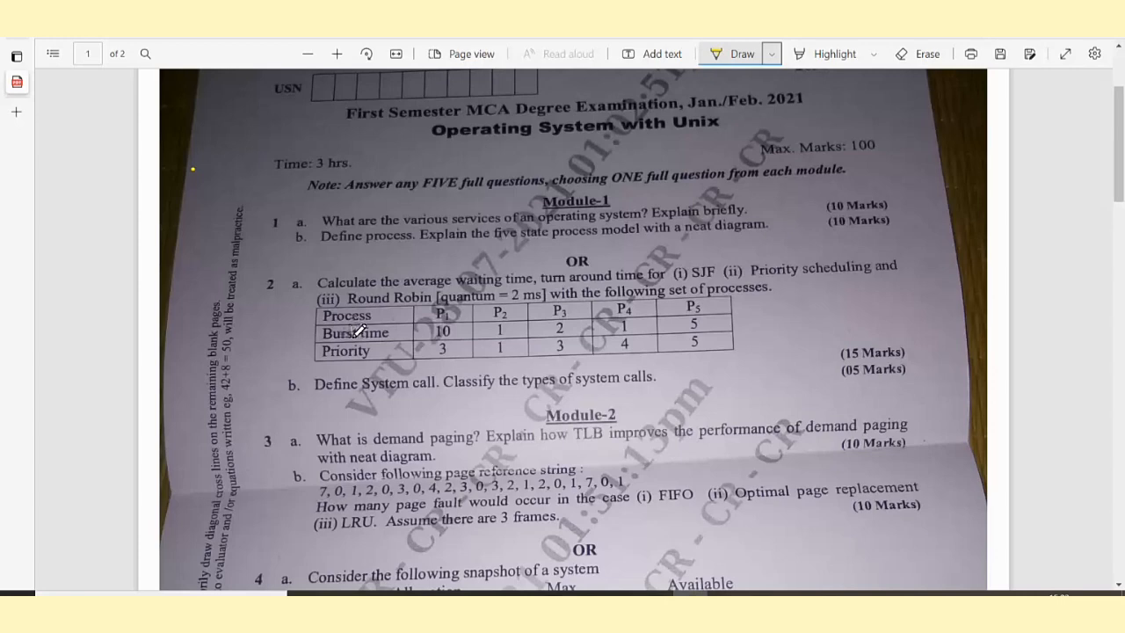
pyautogui.moveTo(869, 360)
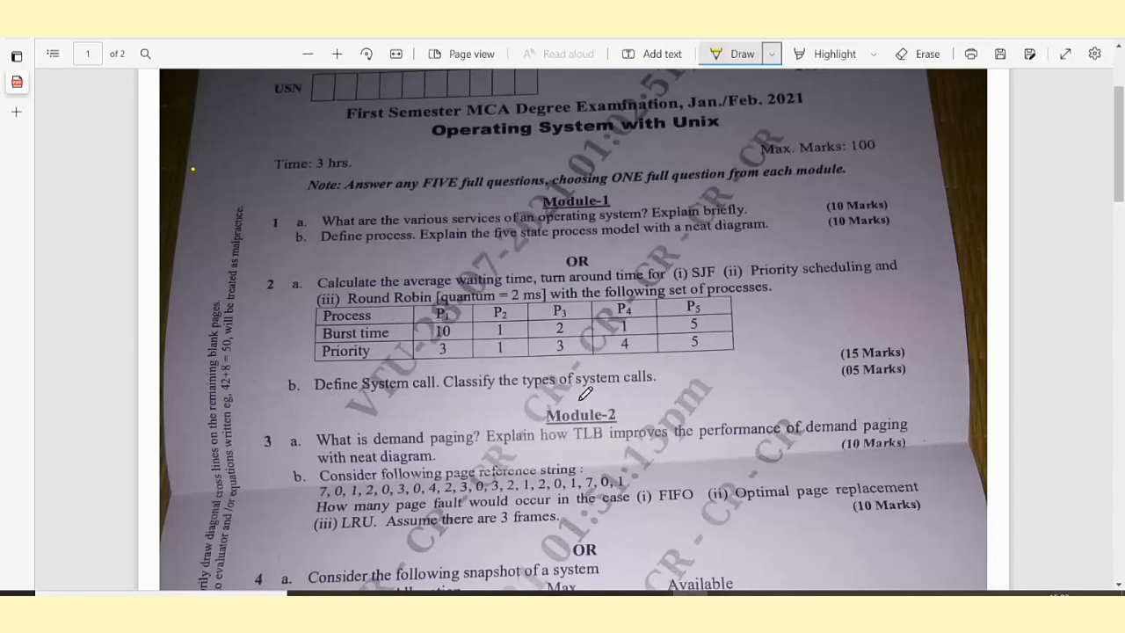
pyautogui.moveTo(864, 368)
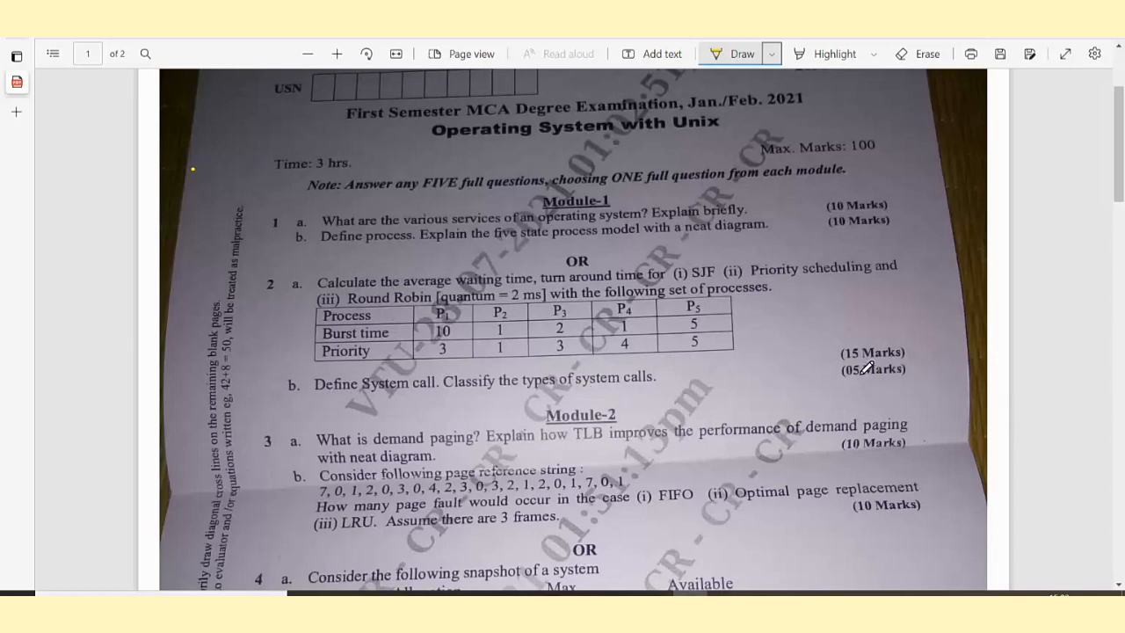
pyautogui.moveTo(754, 270)
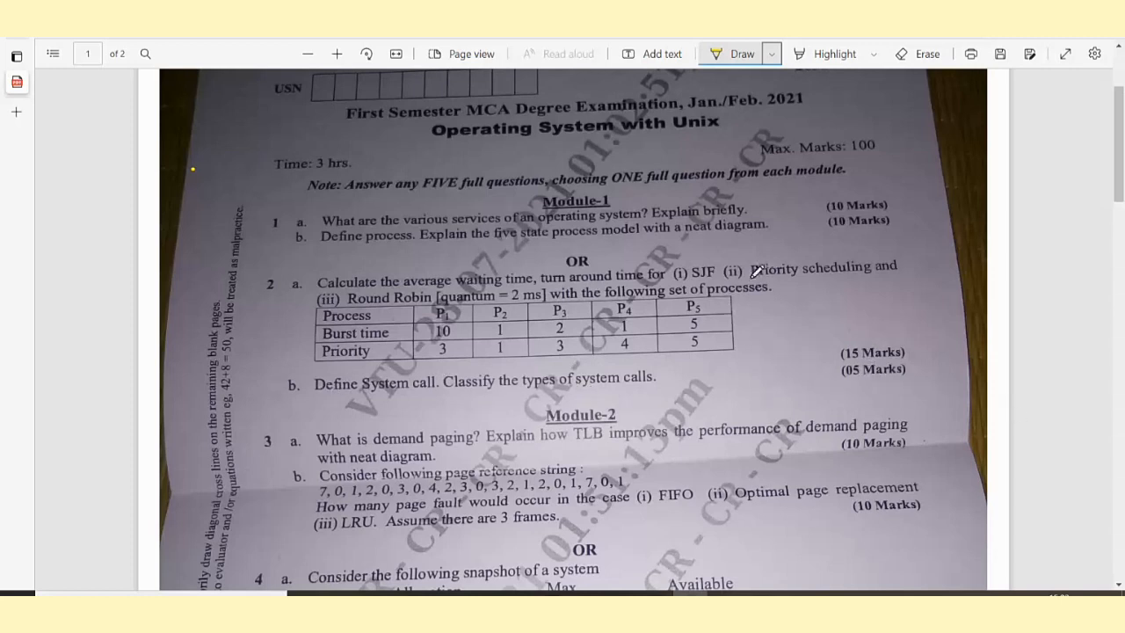
pyautogui.moveTo(720, 283)
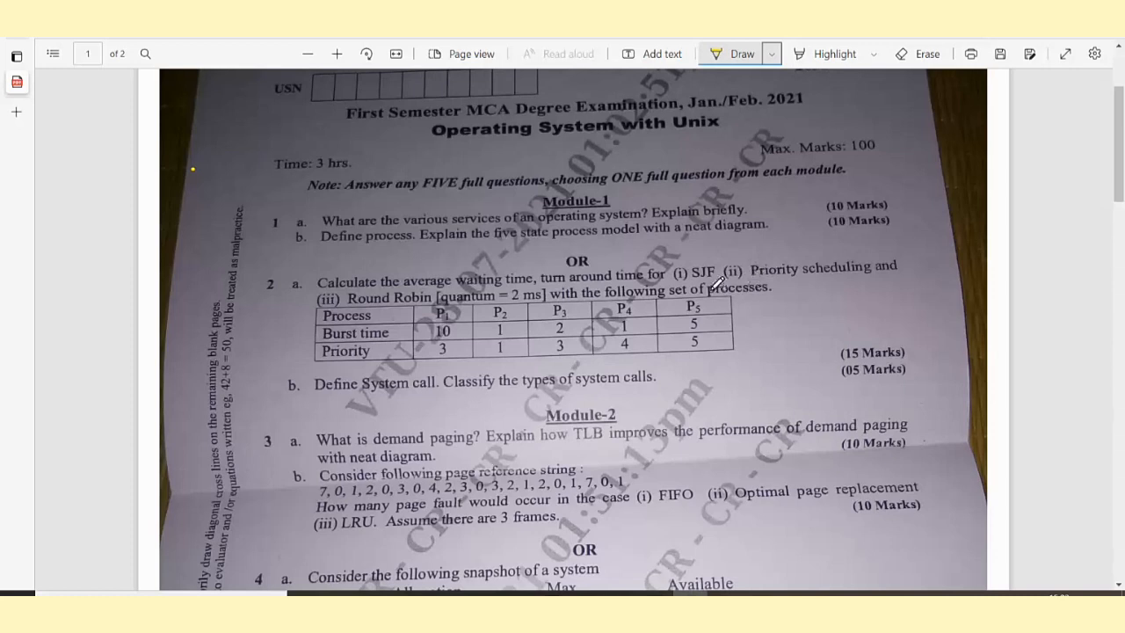
pyautogui.moveTo(729, 290)
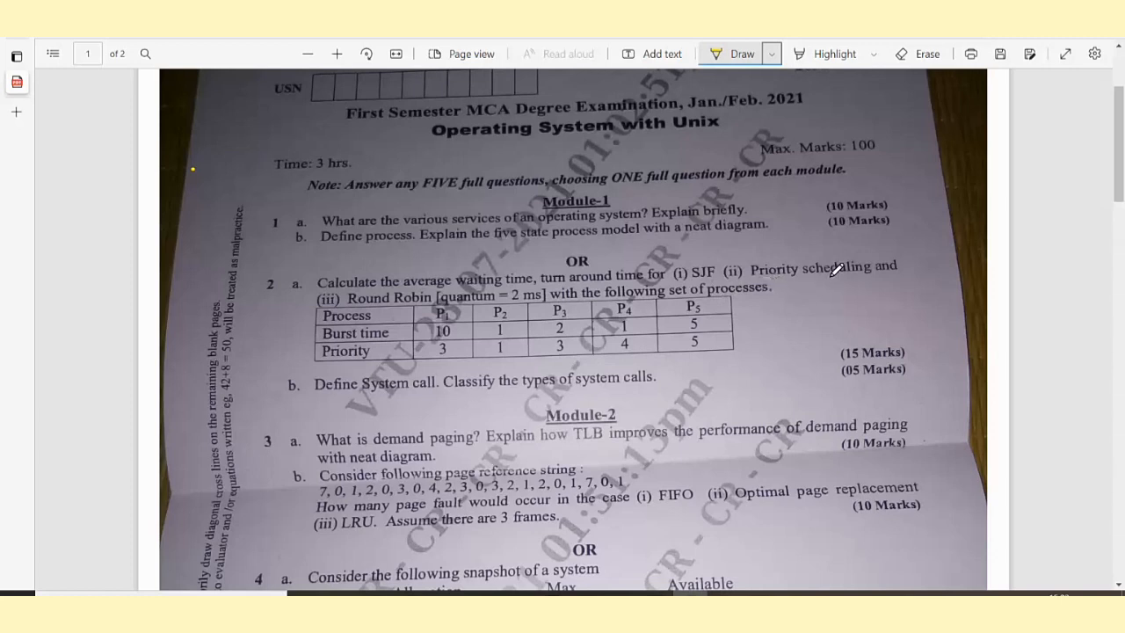
pyautogui.moveTo(862, 330)
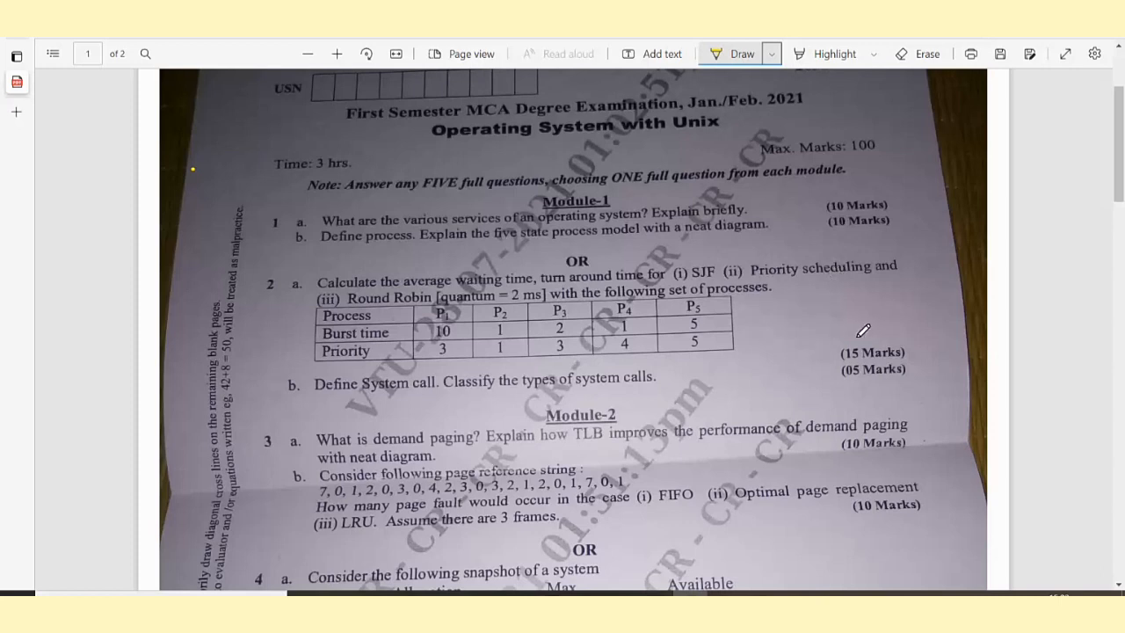
pyautogui.moveTo(784, 214)
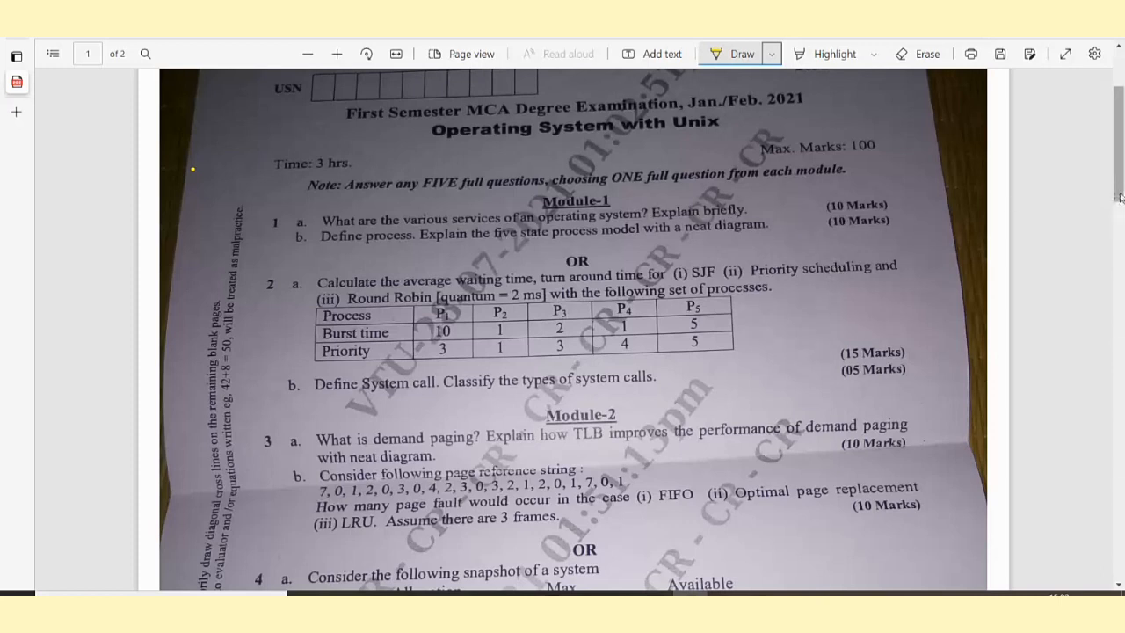
# Scroll down so question 4's Banker's algorithm table and the deadlock question 4b are readable.
pyautogui.scroll(-3)
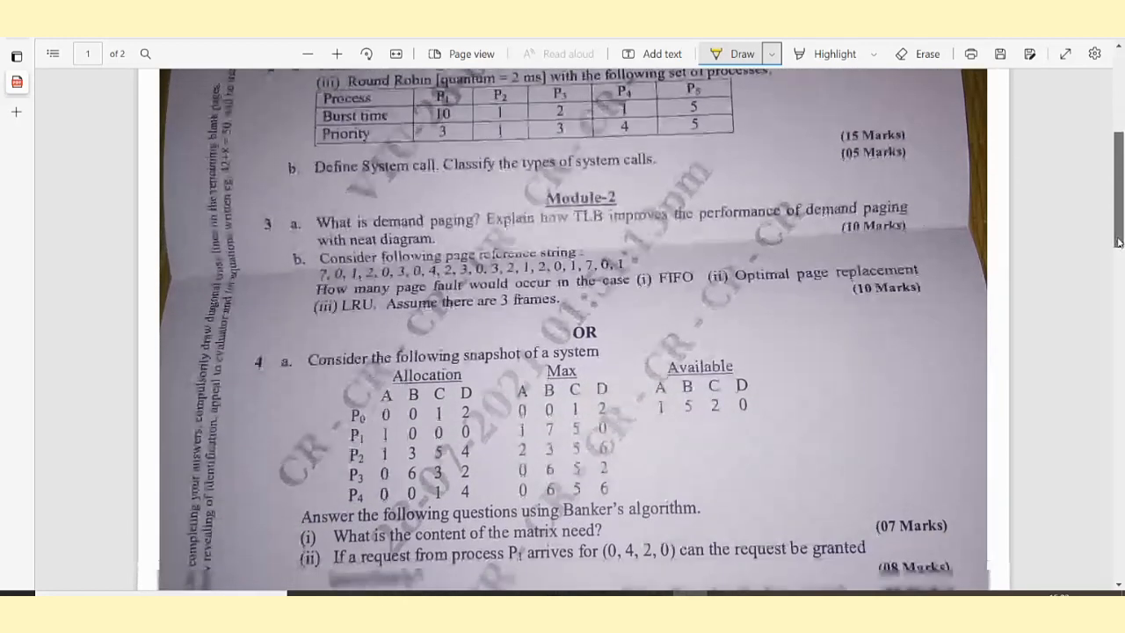
pyautogui.scroll(-3)
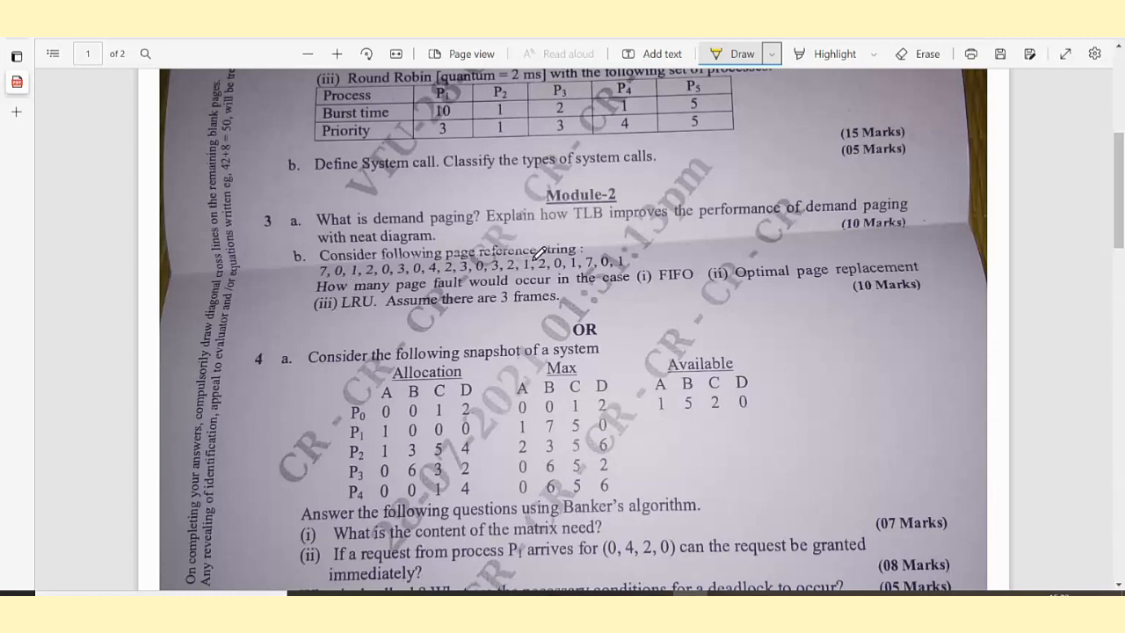
pyautogui.moveTo(506, 278)
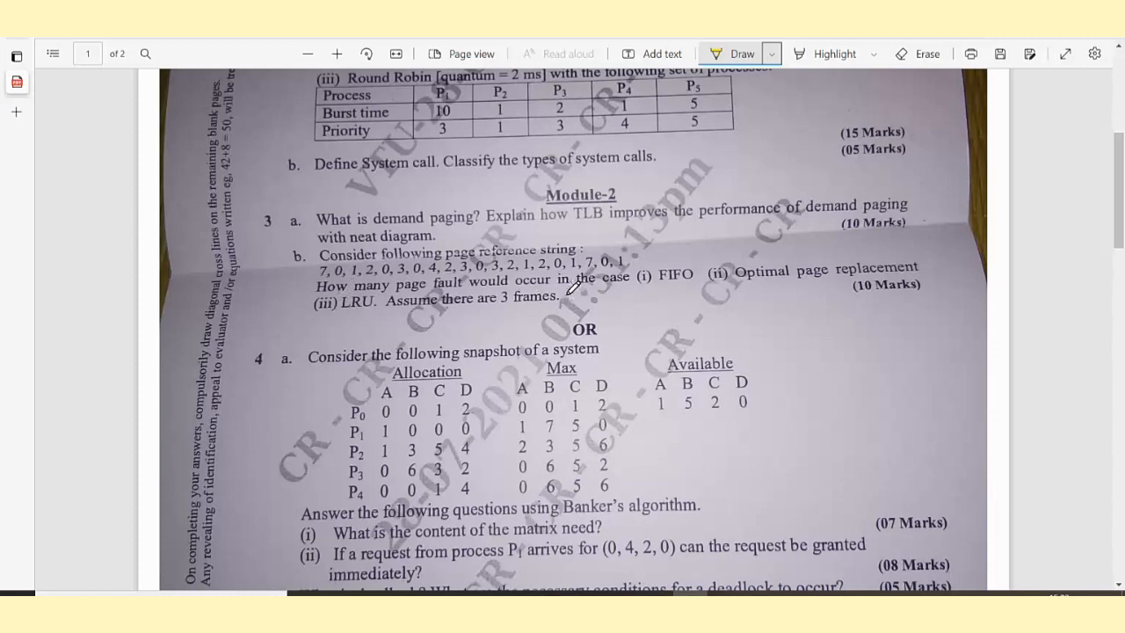
pyautogui.moveTo(685, 281)
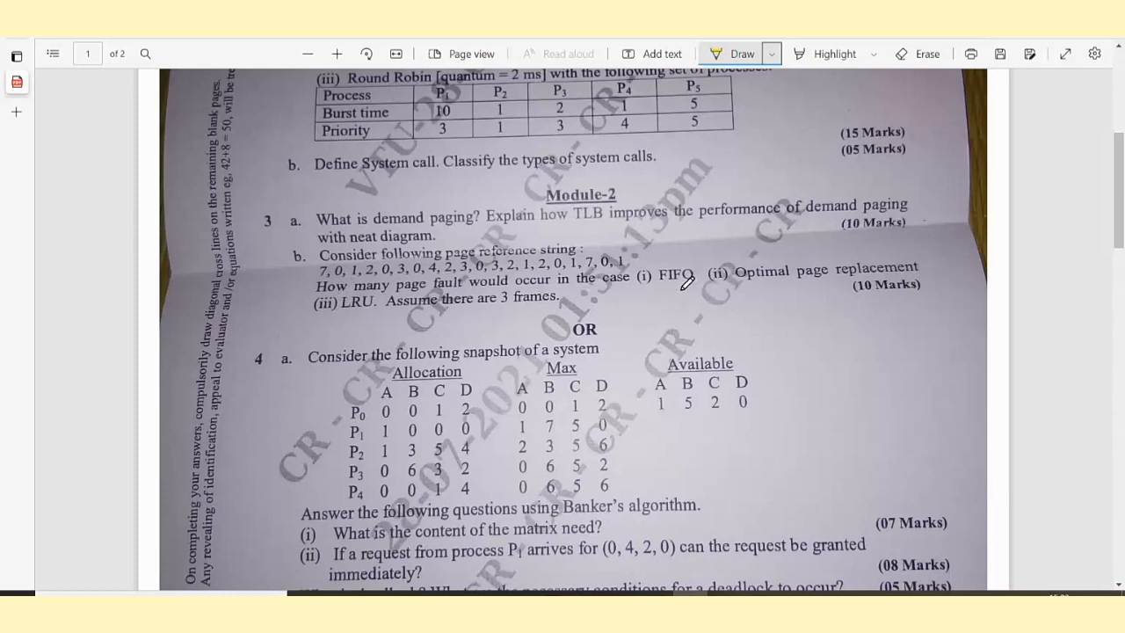
pyautogui.moveTo(742, 279)
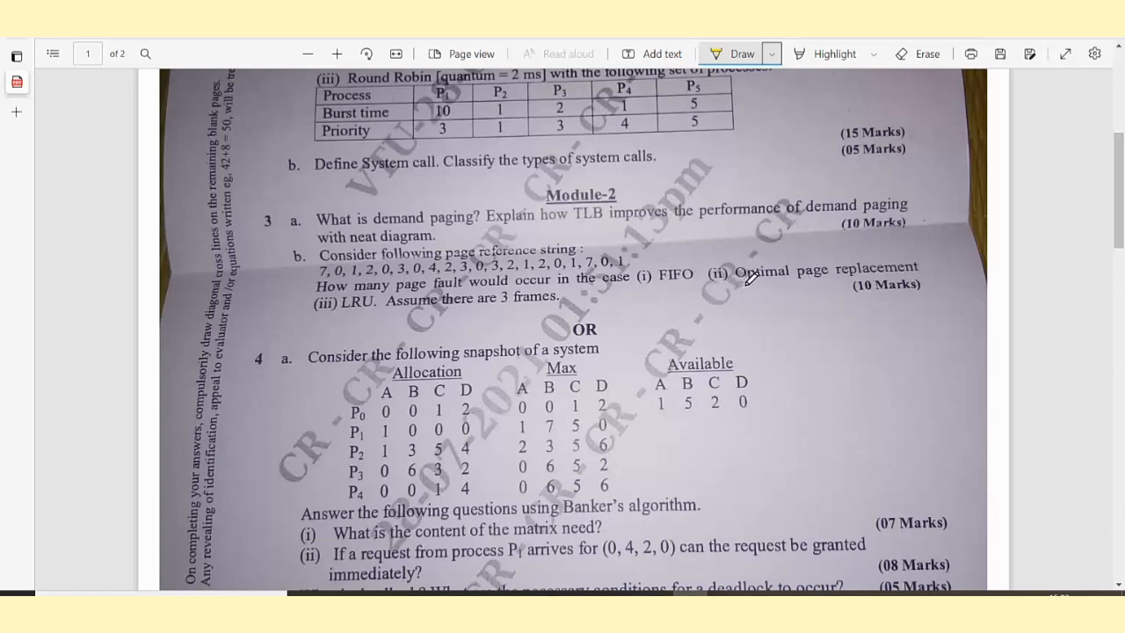
pyautogui.moveTo(616, 296)
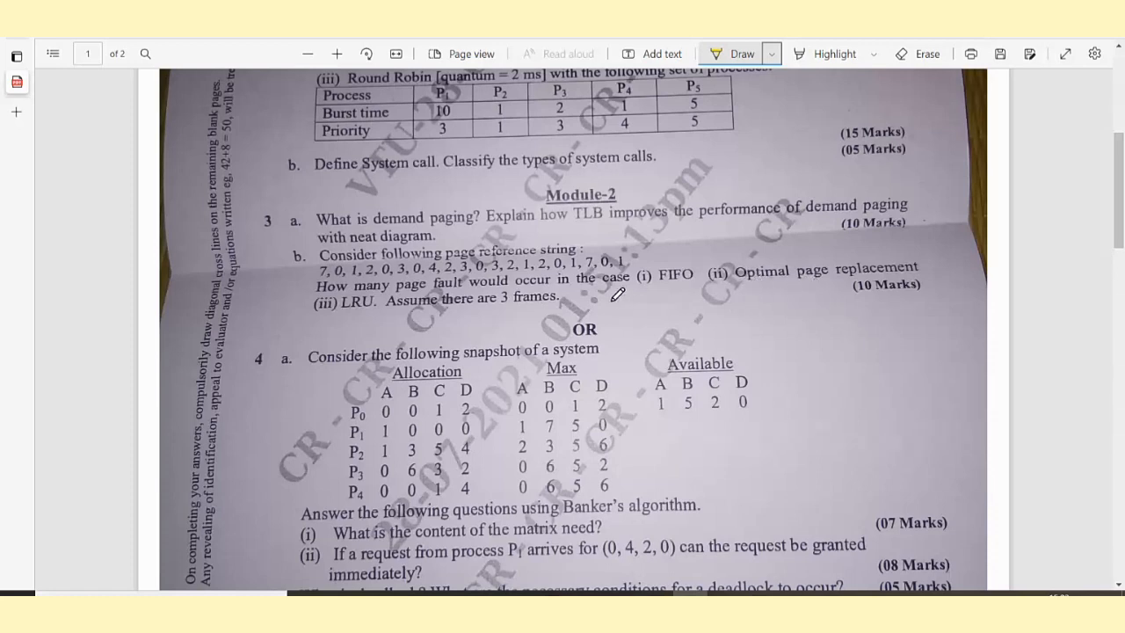
pyautogui.moveTo(365, 302)
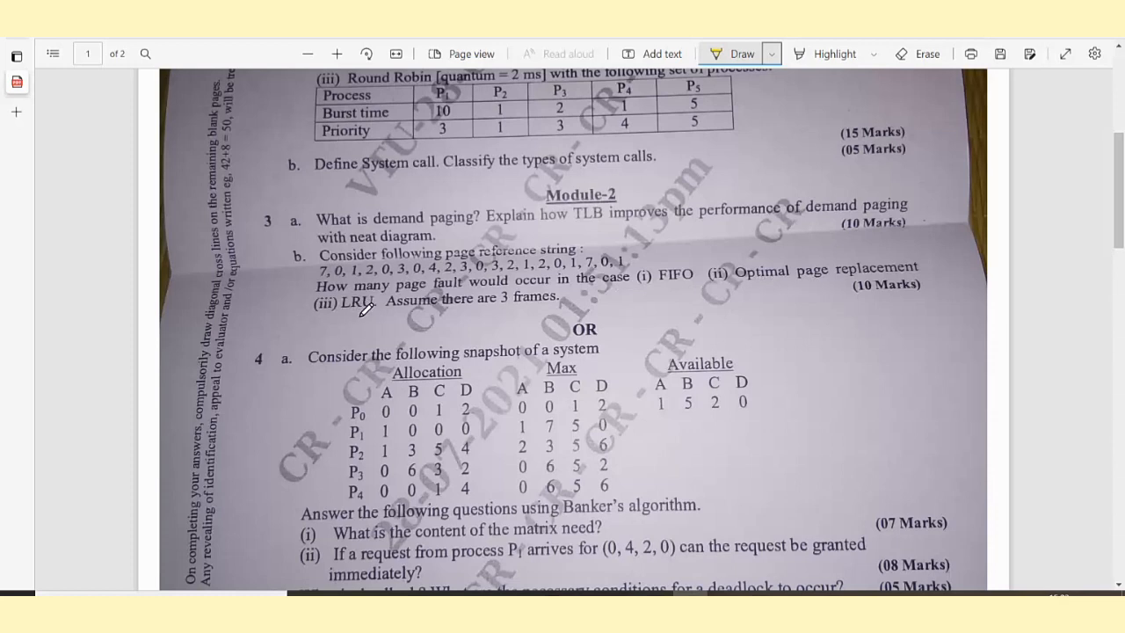
pyautogui.moveTo(759, 334)
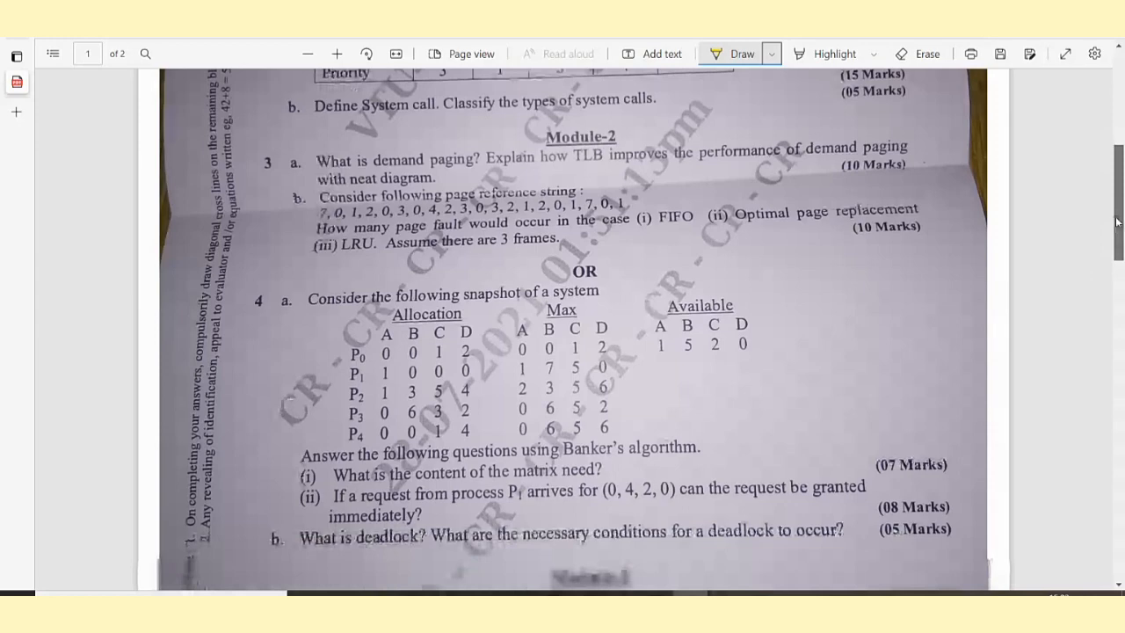
pyautogui.scroll(-3)
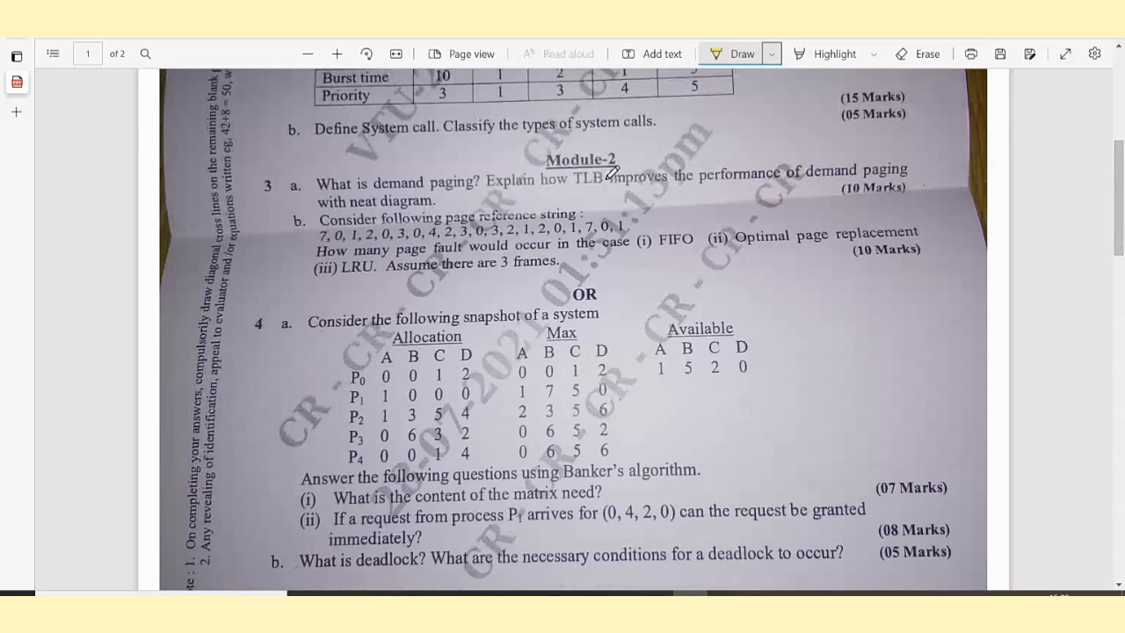
pyautogui.moveTo(312, 298)
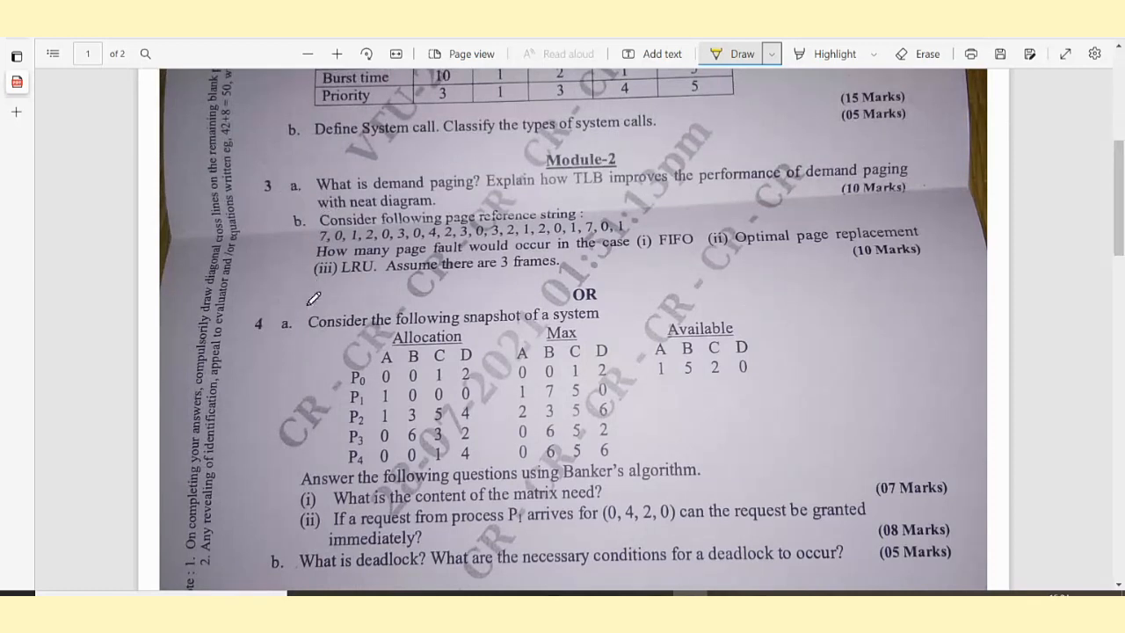
pyautogui.moveTo(492, 323)
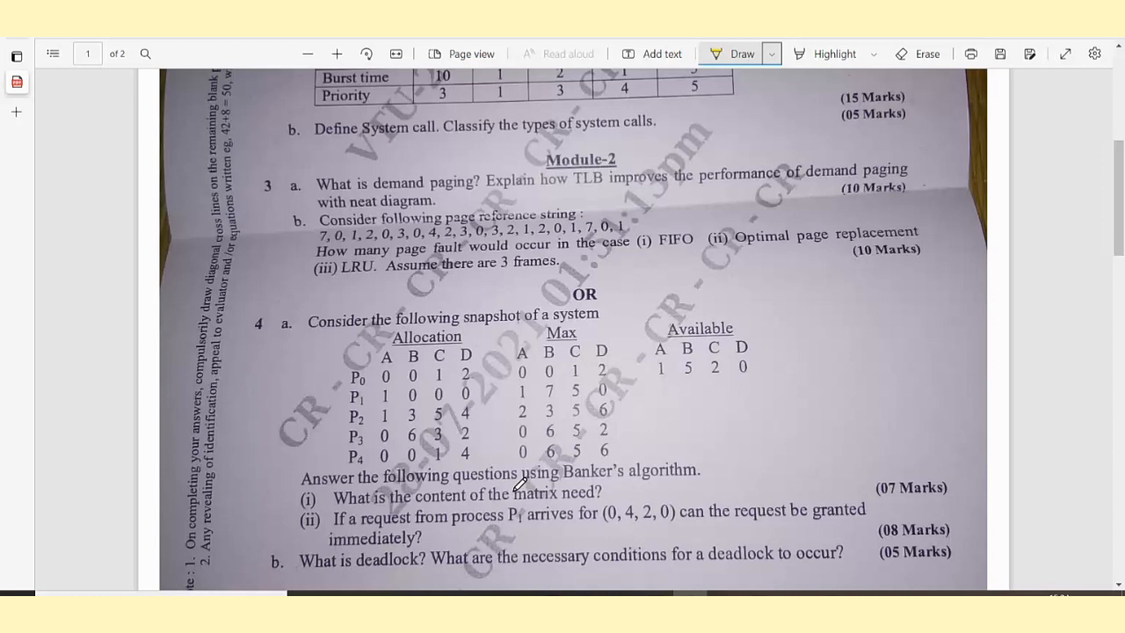
pyautogui.moveTo(612, 492)
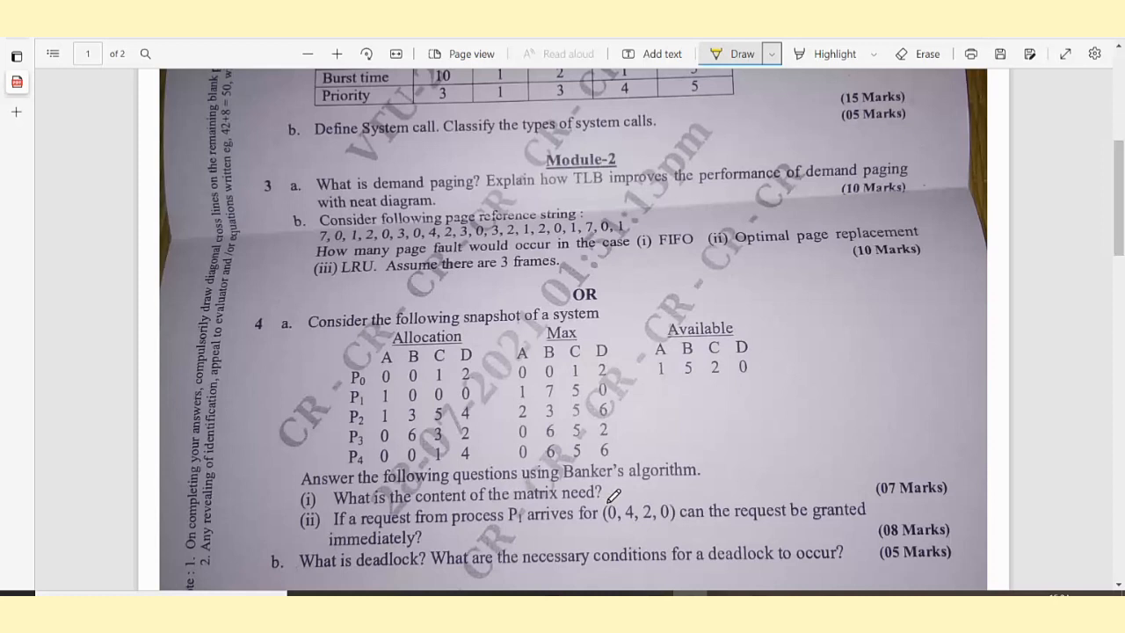
pyautogui.moveTo(332, 506)
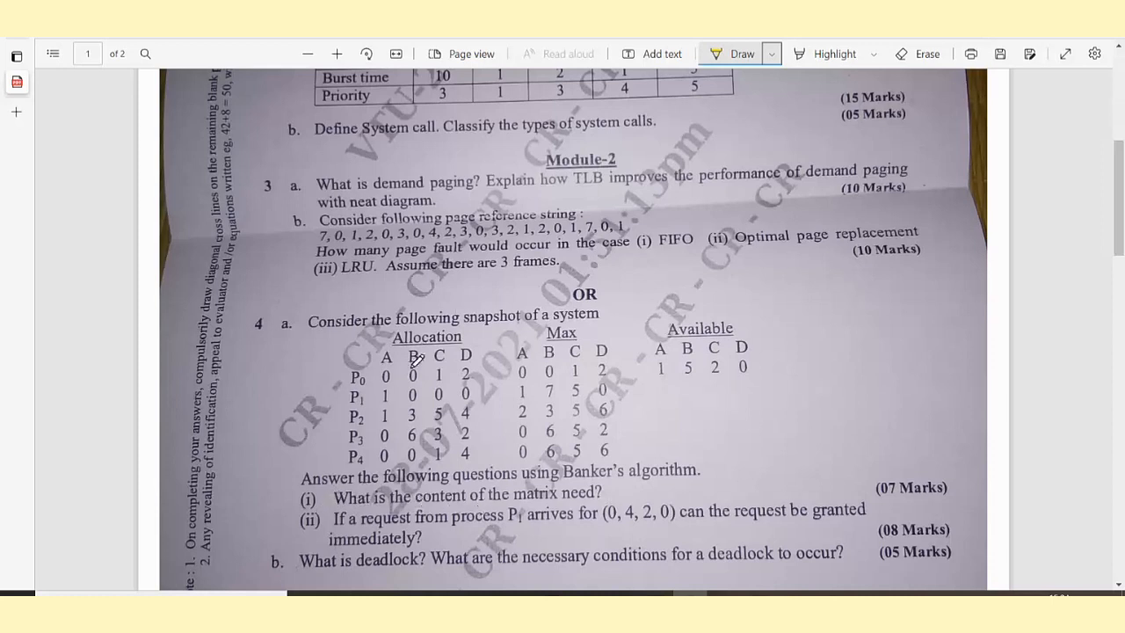
pyautogui.moveTo(935, 485)
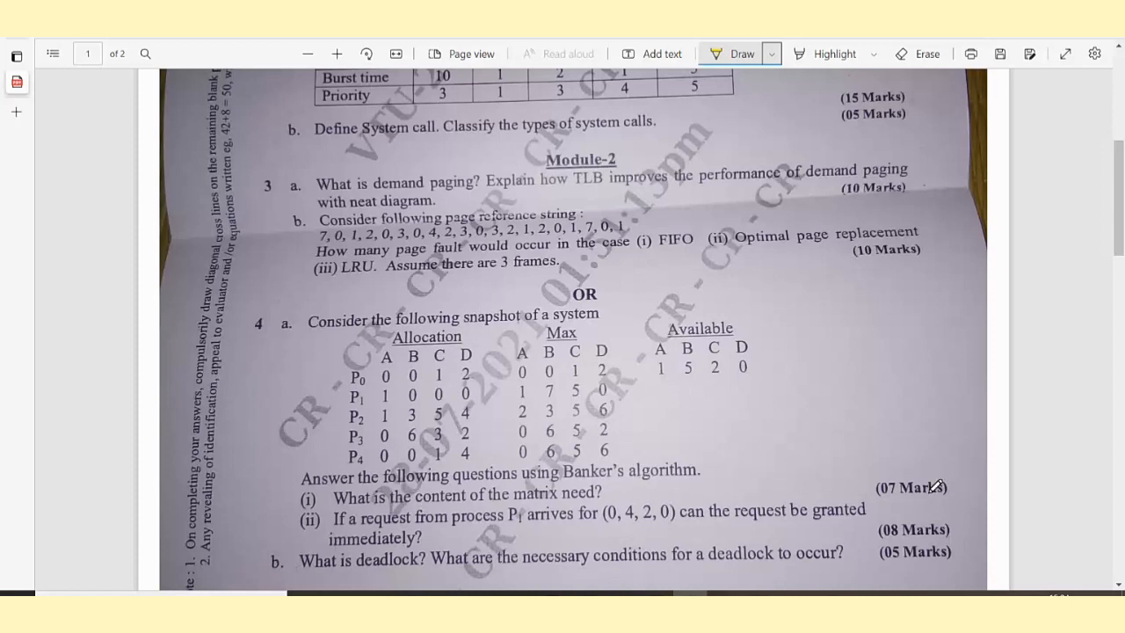
pyautogui.moveTo(387, 523)
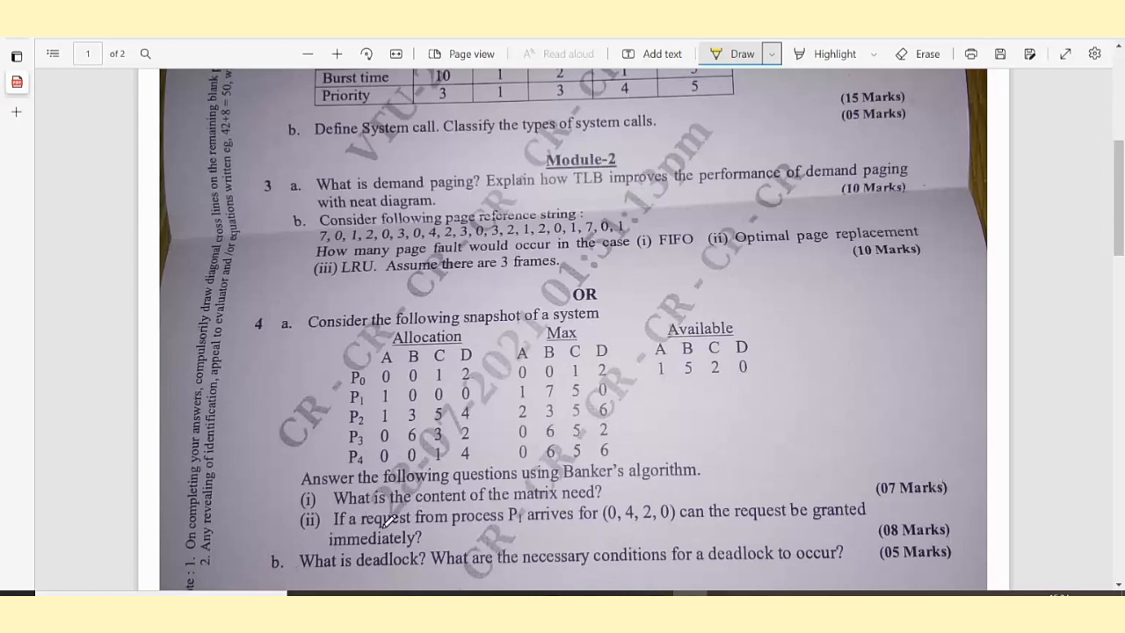
pyautogui.moveTo(471, 531)
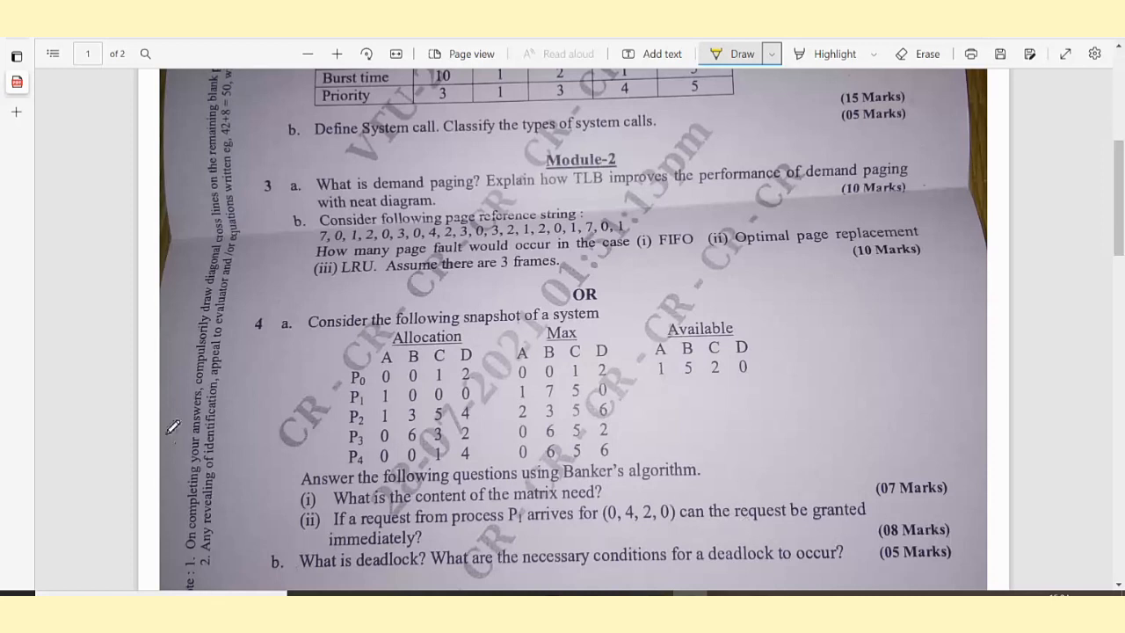
pyautogui.moveTo(407, 572)
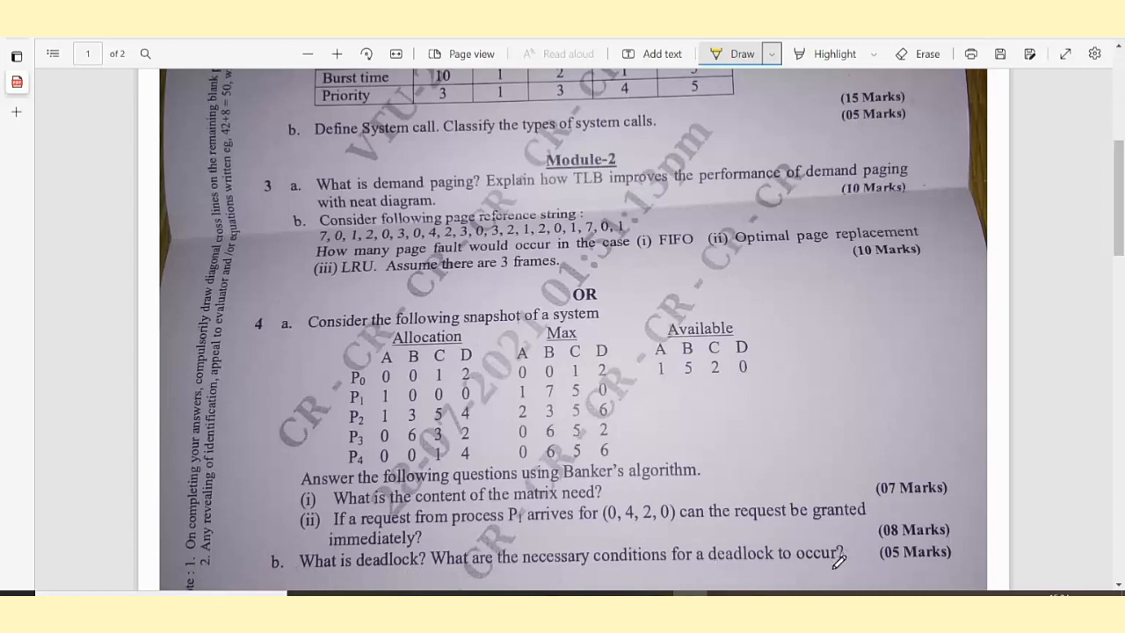
pyautogui.moveTo(940, 555)
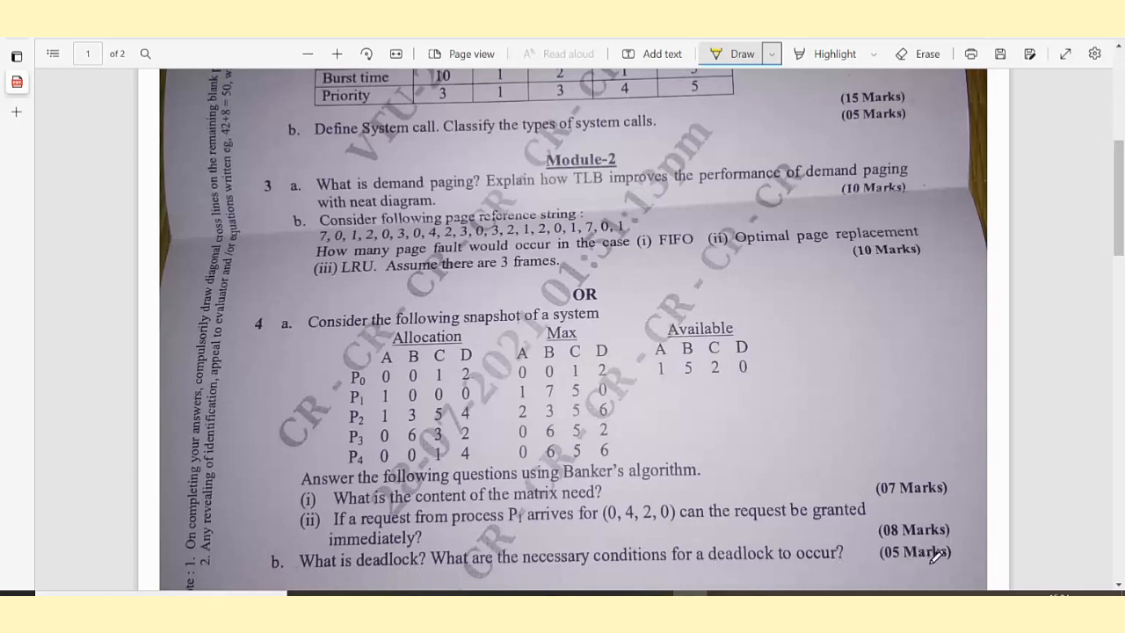
pyautogui.moveTo(619, 154)
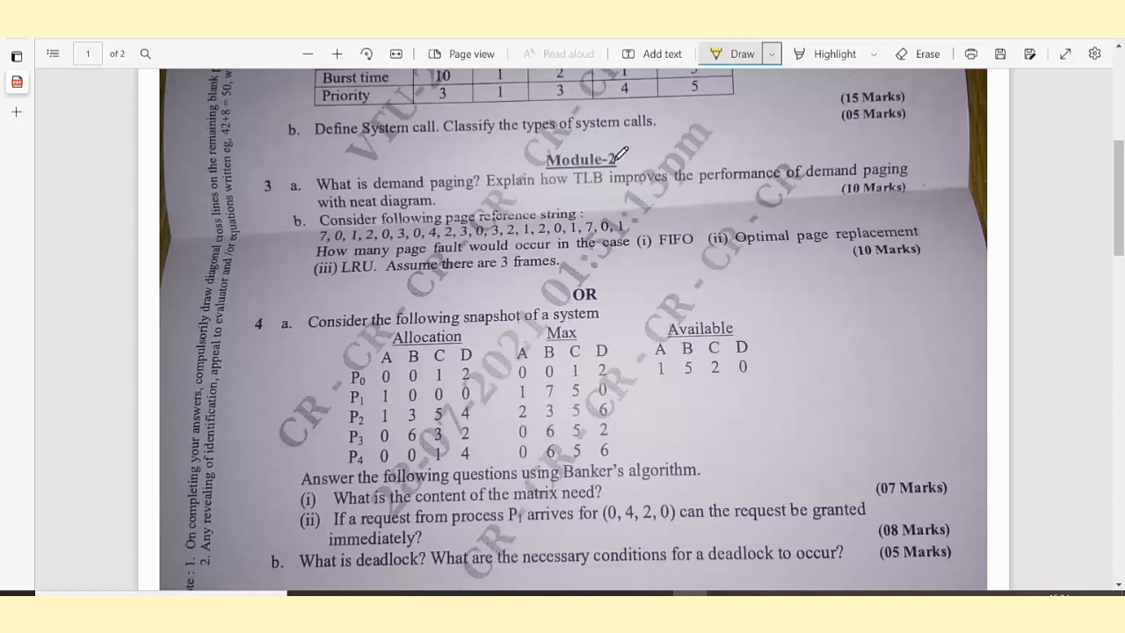
pyautogui.moveTo(650, 295)
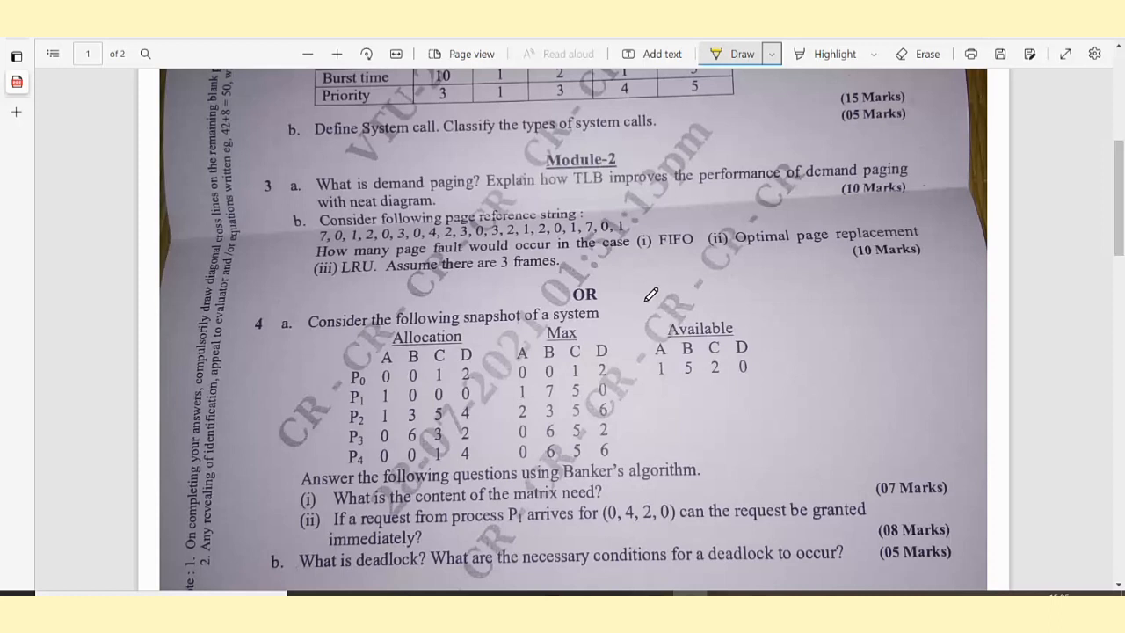
pyautogui.moveTo(420, 485)
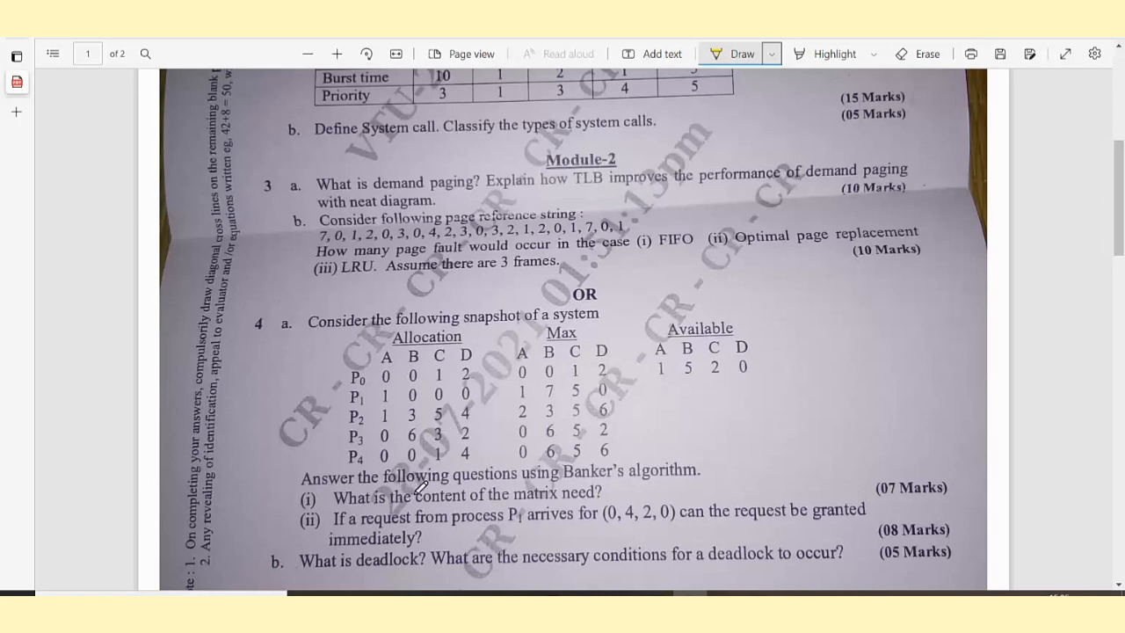
pyautogui.moveTo(362, 230)
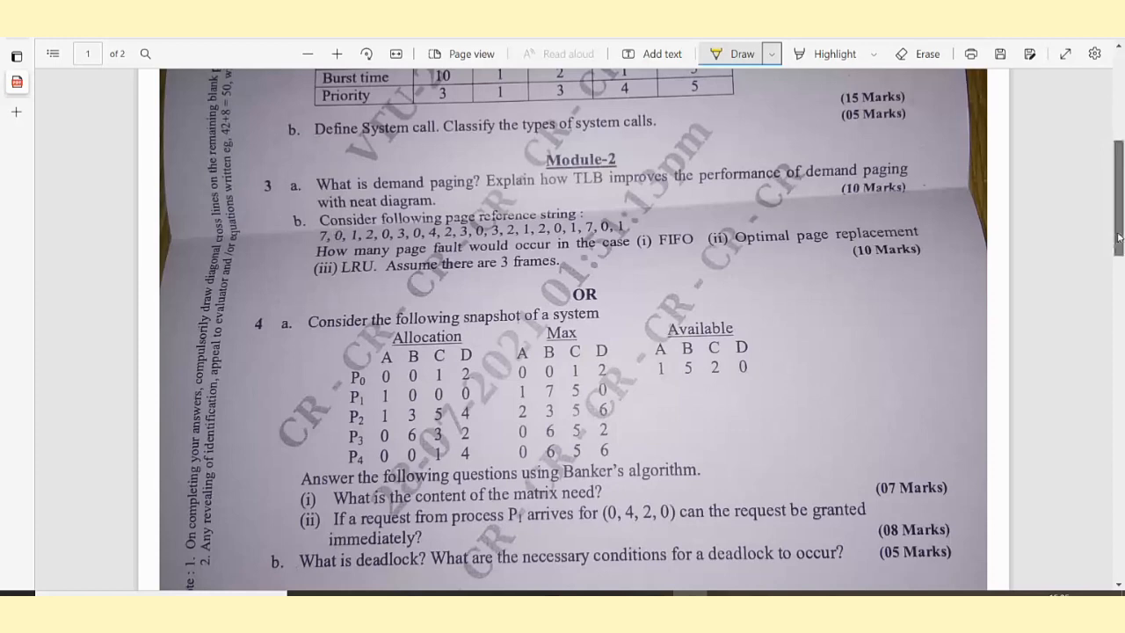
# Scroll to Module-3 question 5 on hard versus soft links, Unix commands and Vi modes.
pyautogui.scroll(-3)
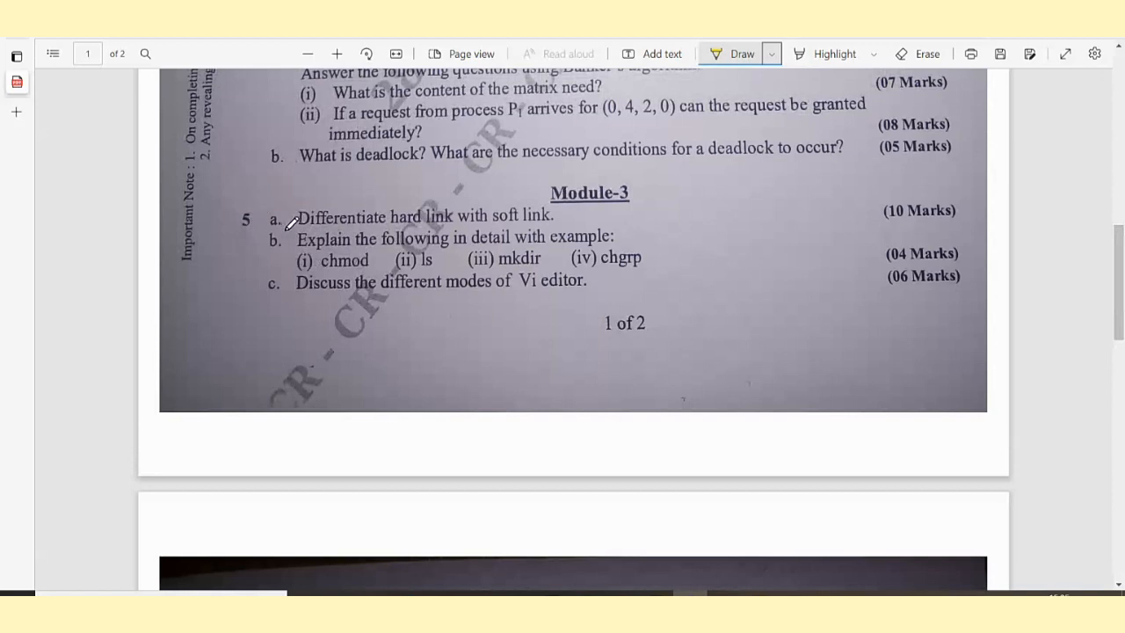
pyautogui.moveTo(418, 228)
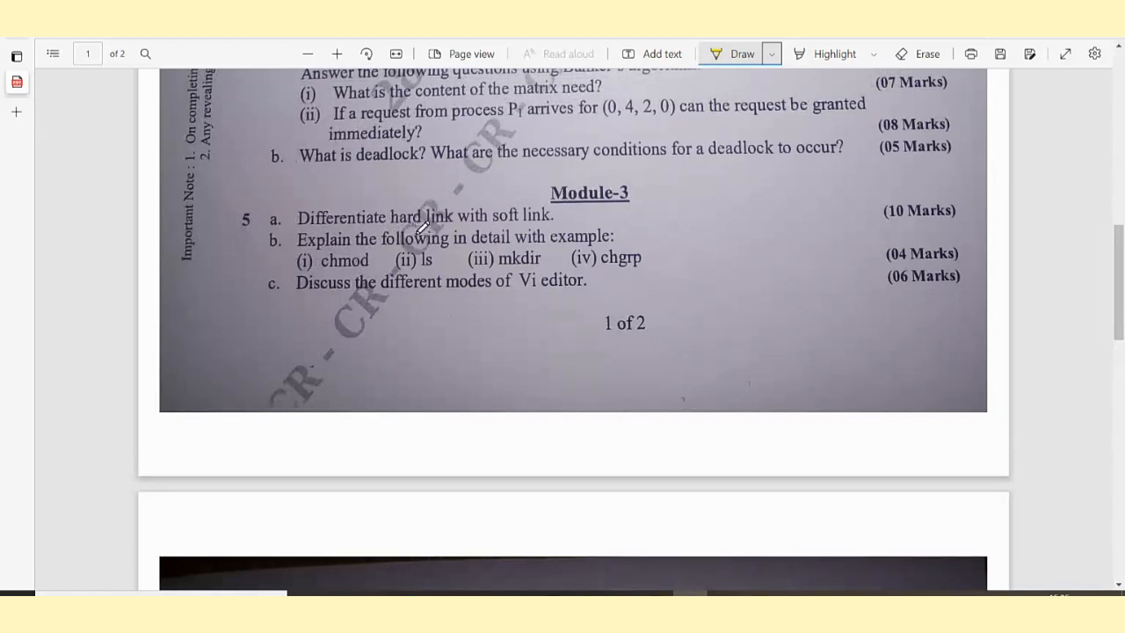
pyautogui.moveTo(731, 226)
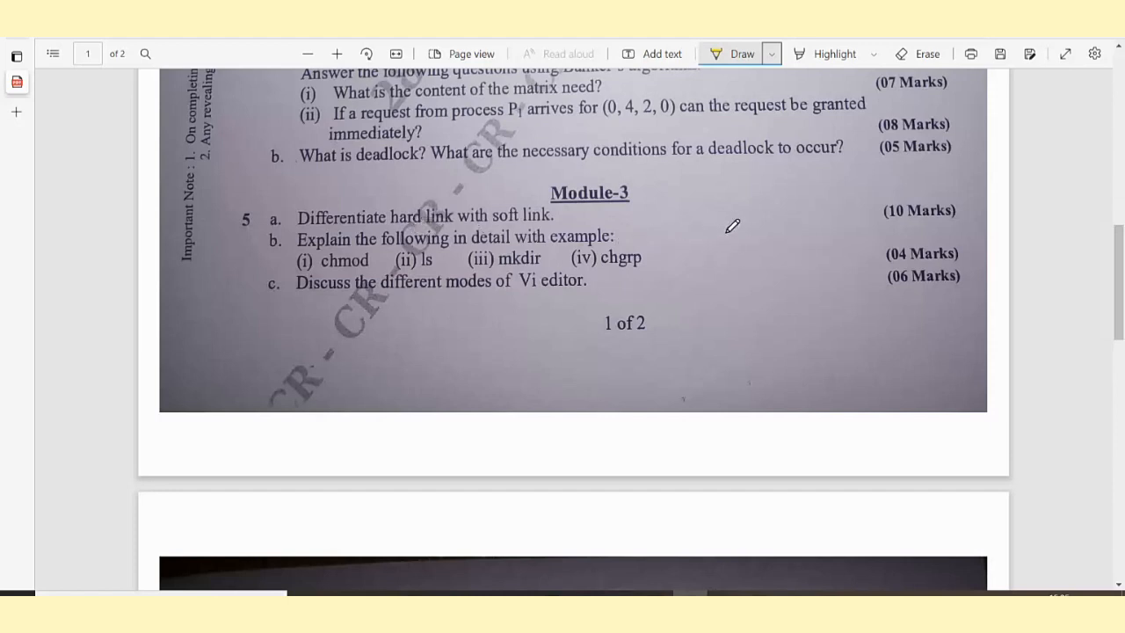
pyautogui.moveTo(353, 267)
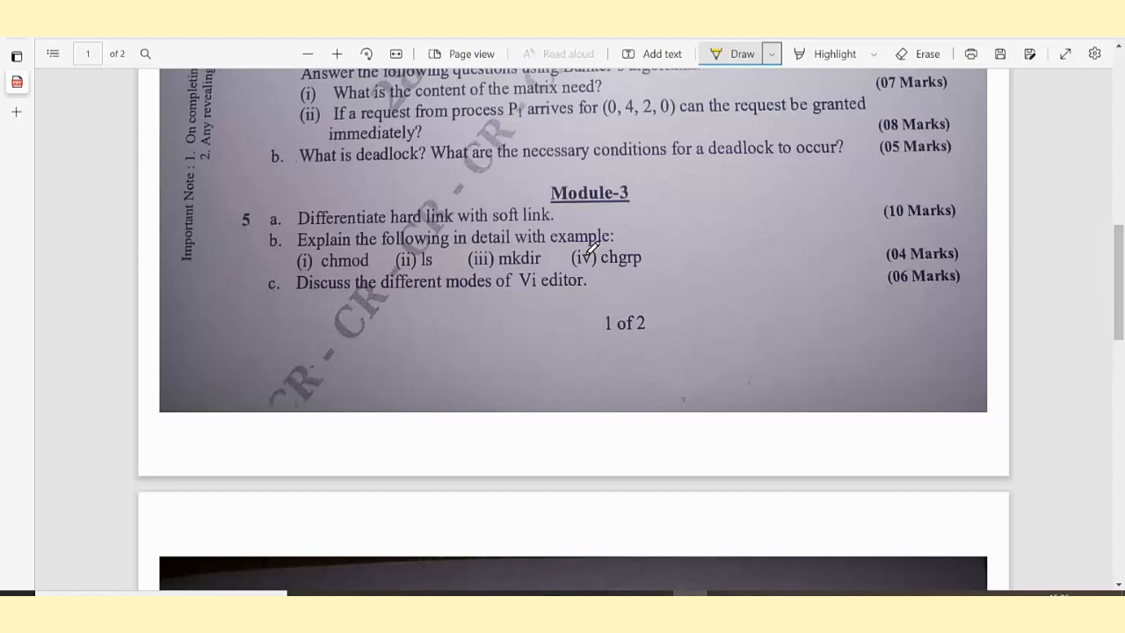
pyautogui.moveTo(395, 264)
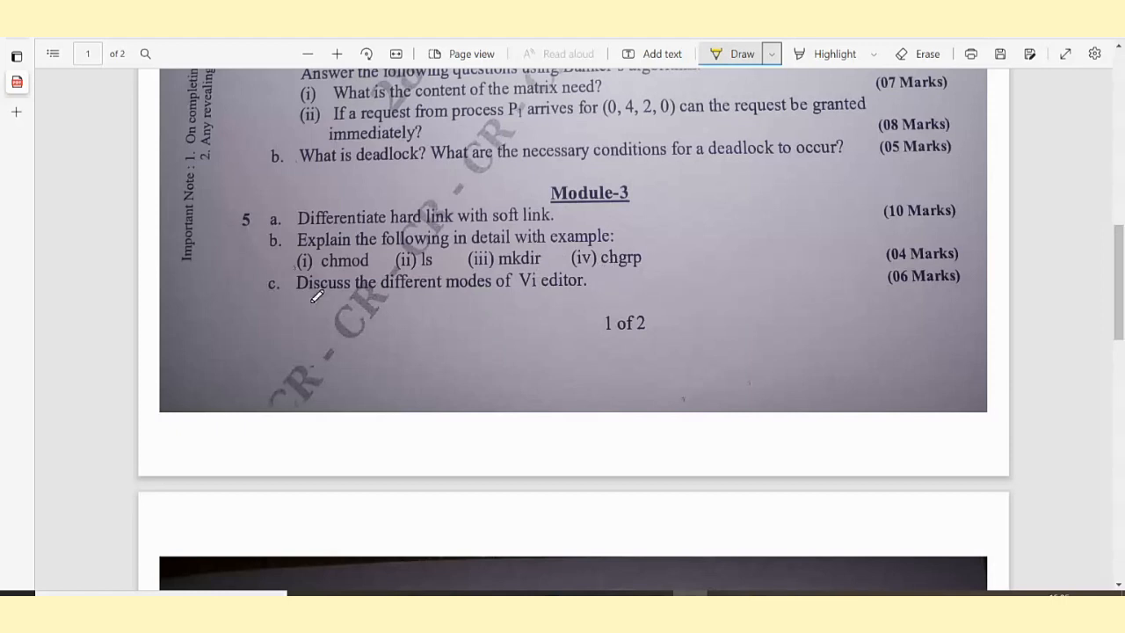
pyautogui.moveTo(309, 312)
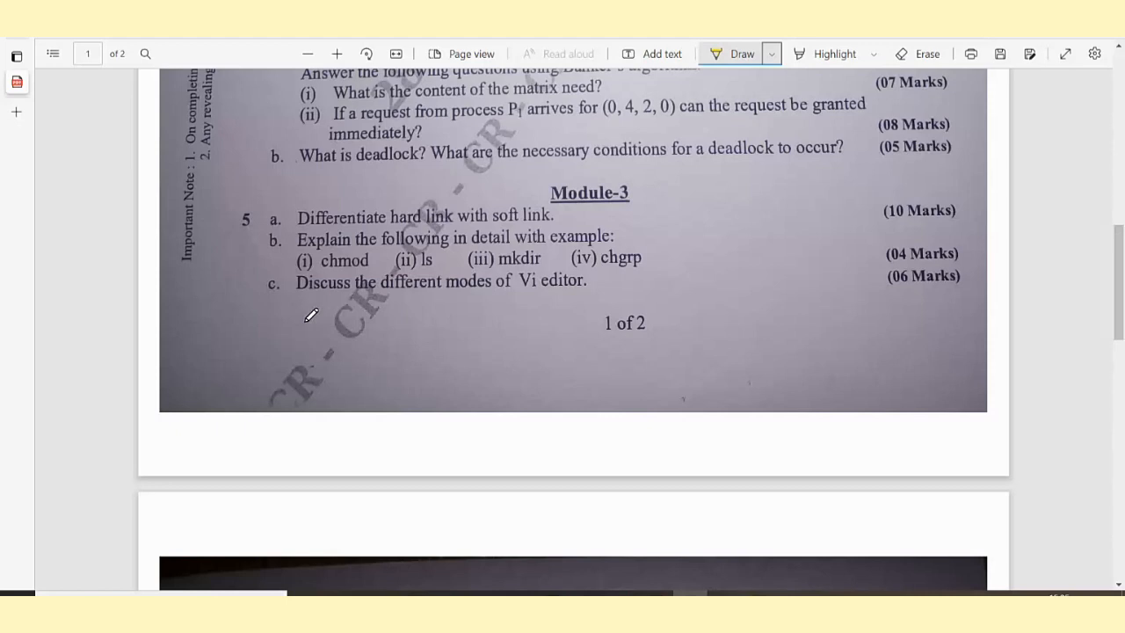
pyautogui.moveTo(541, 297)
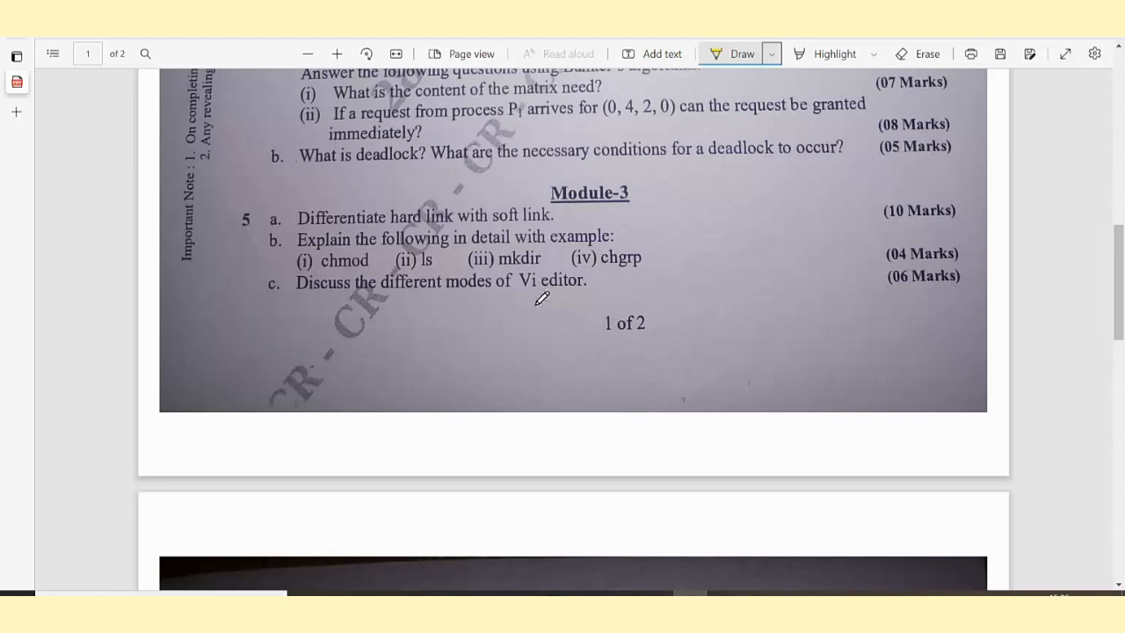
pyautogui.moveTo(914, 270)
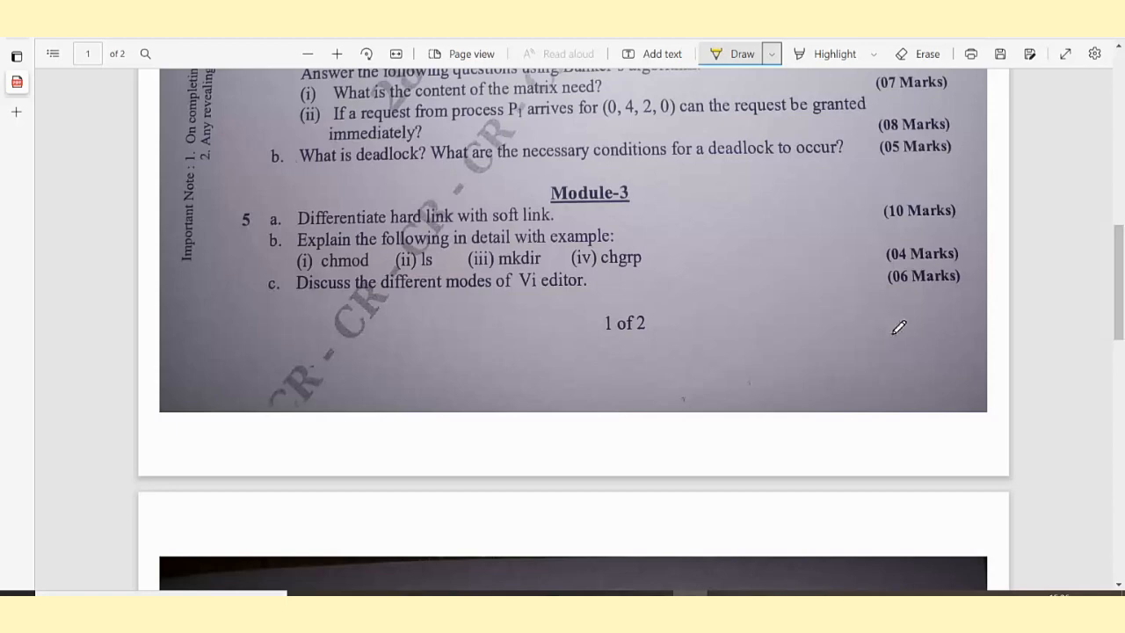
pyautogui.moveTo(794, 288)
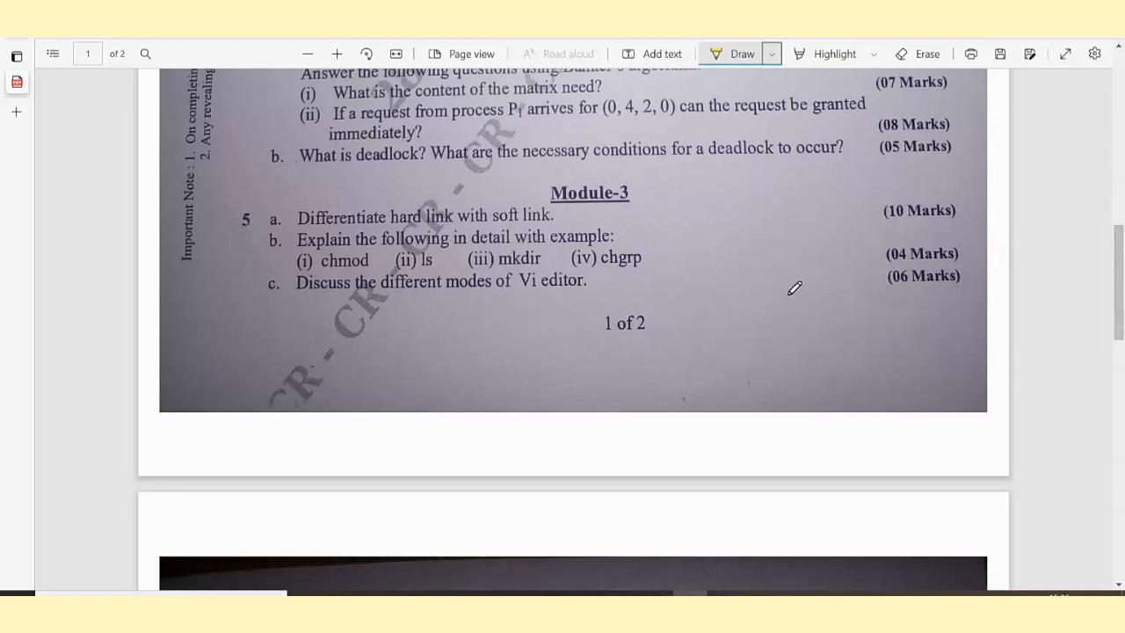
pyautogui.scroll(-3)
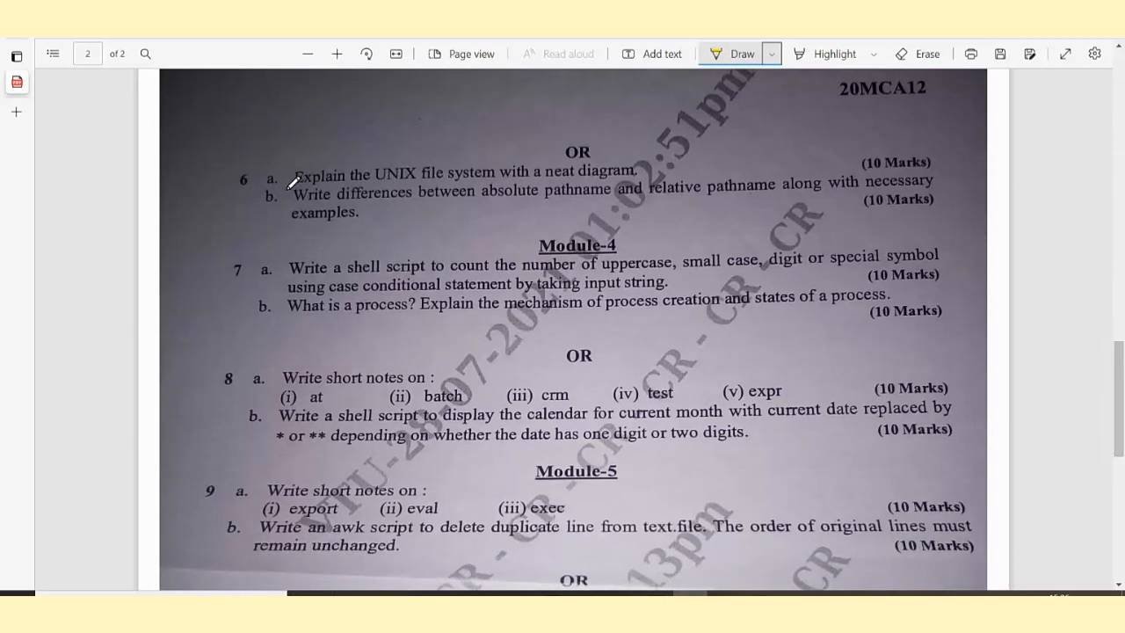
pyautogui.moveTo(513, 172)
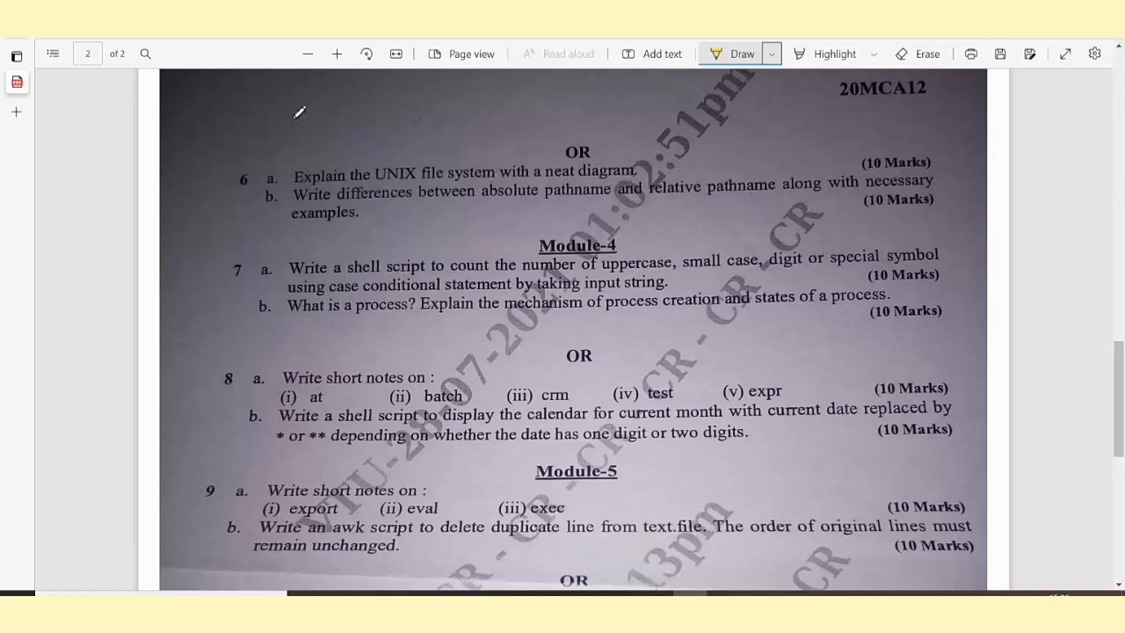
pyautogui.moveTo(877, 184)
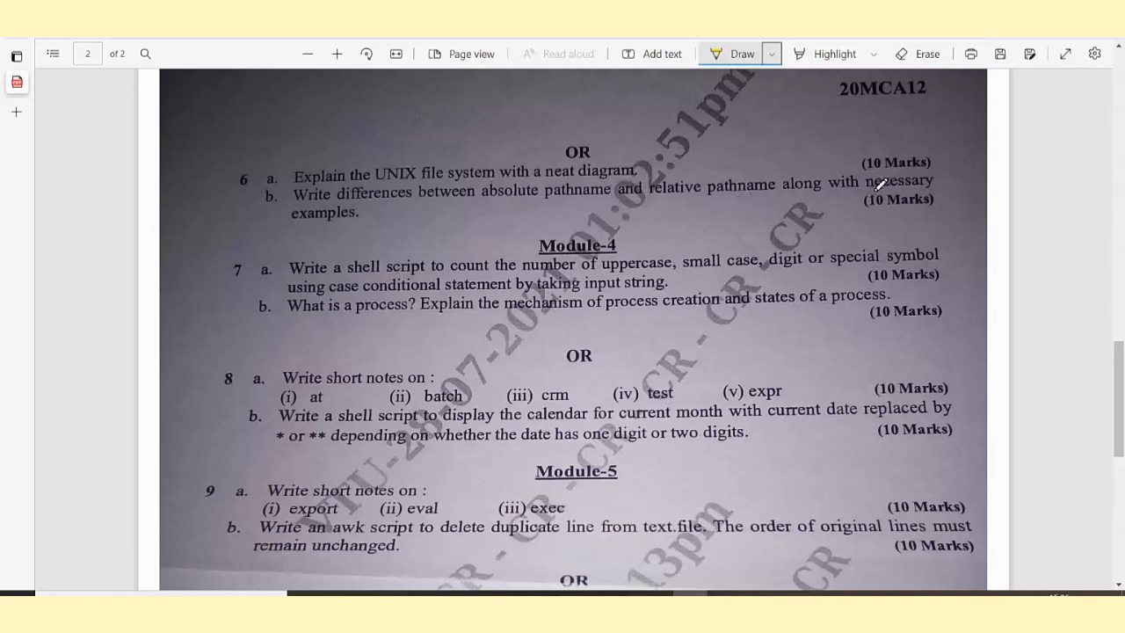
pyautogui.moveTo(904, 179)
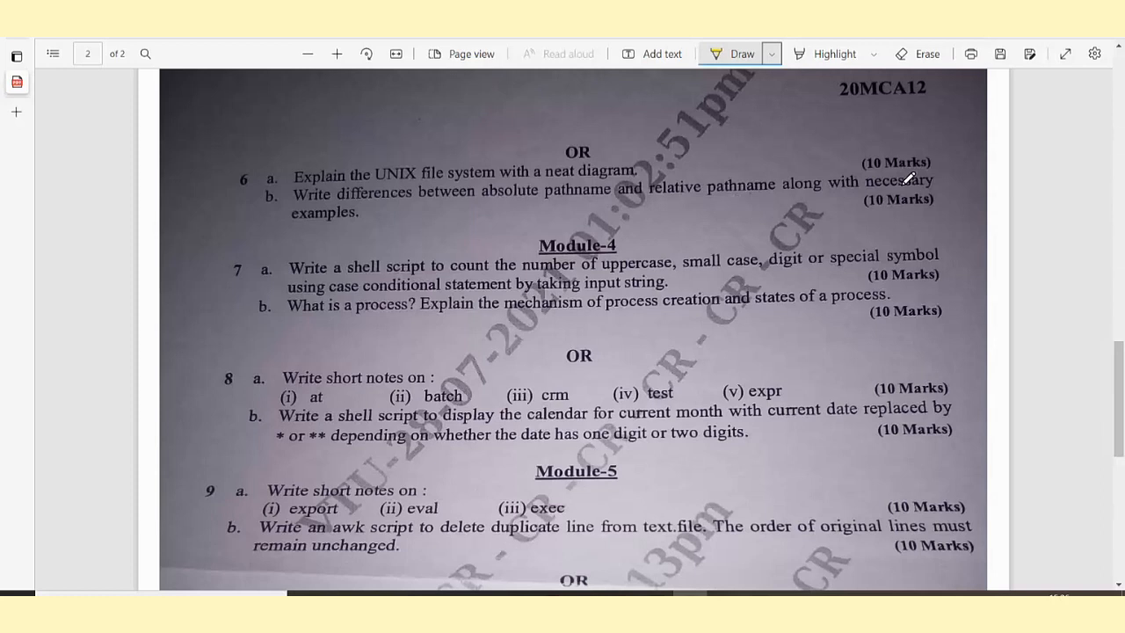
pyautogui.moveTo(491, 353)
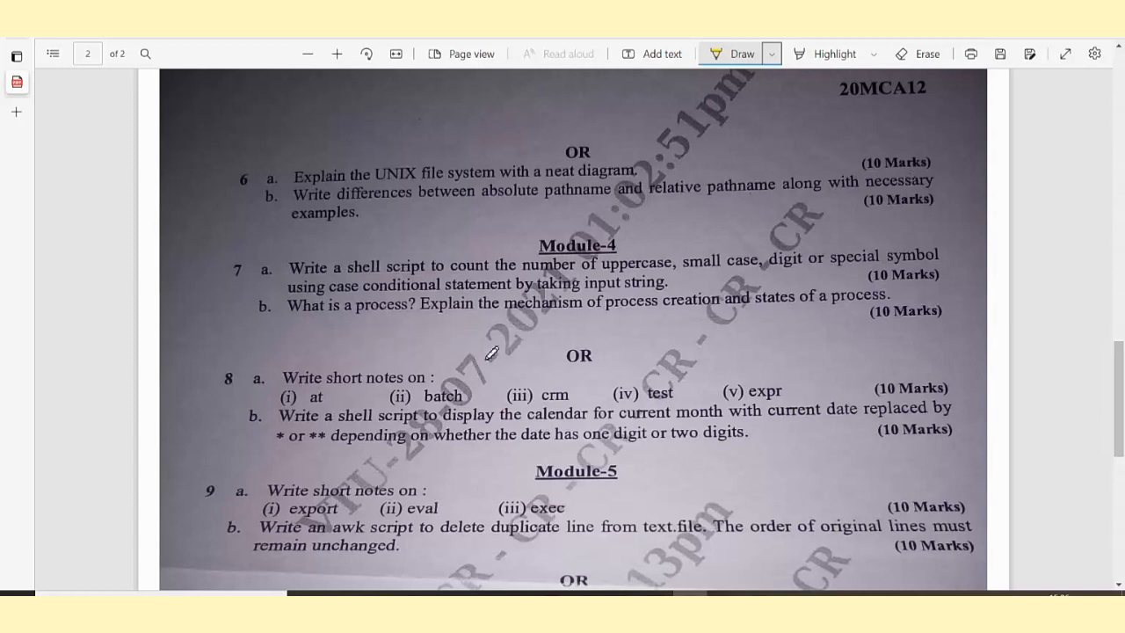
pyautogui.moveTo(509, 390)
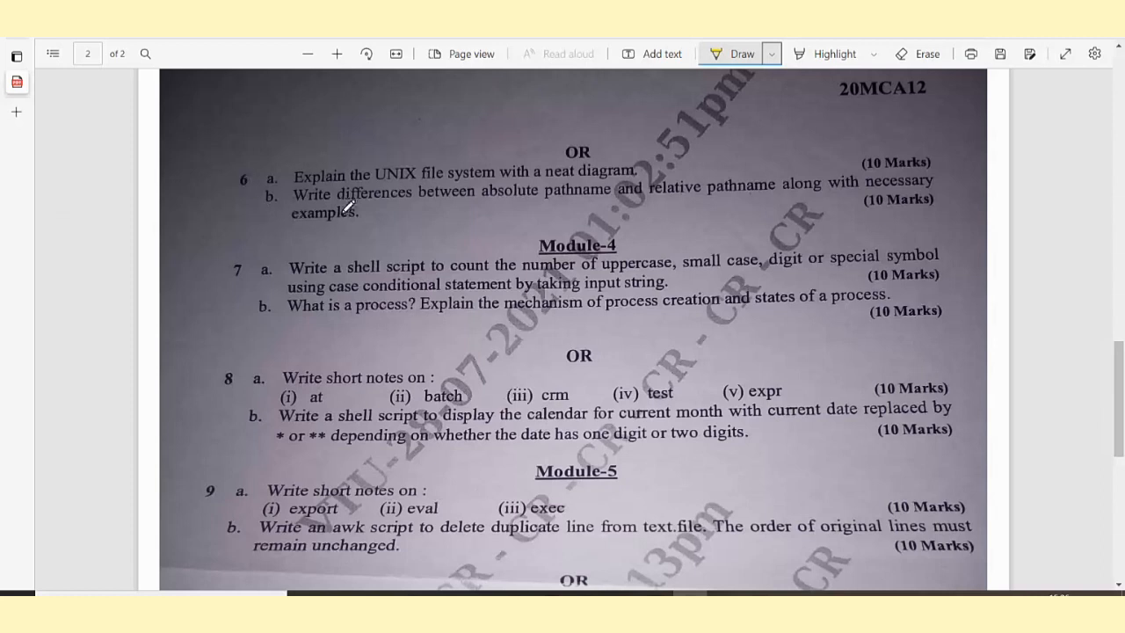
pyautogui.moveTo(562, 207)
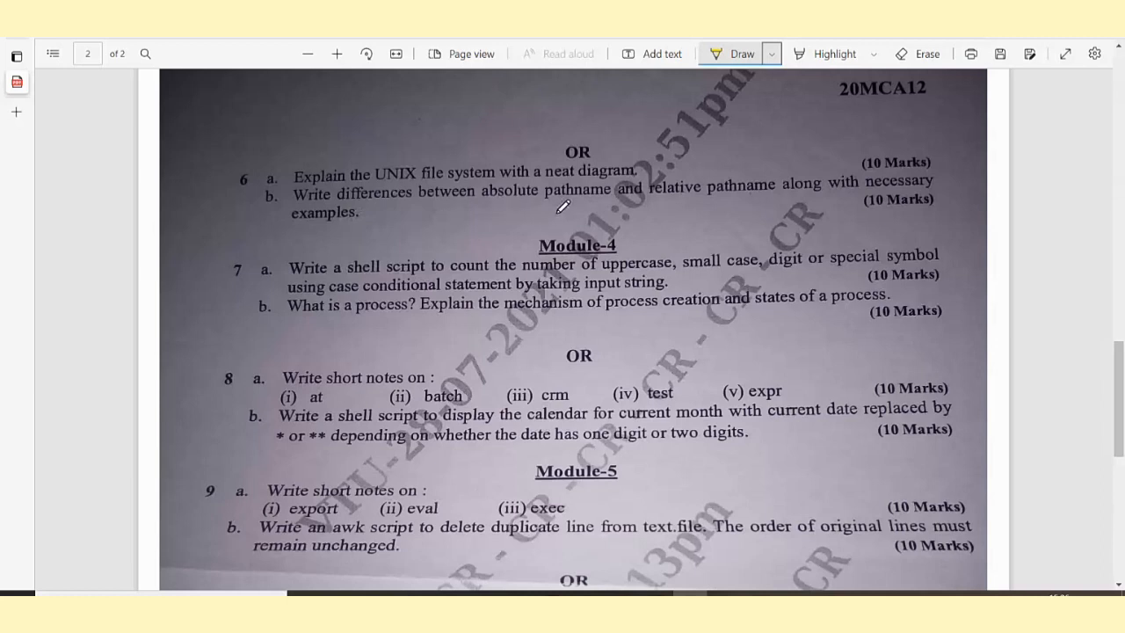
pyautogui.moveTo(817, 195)
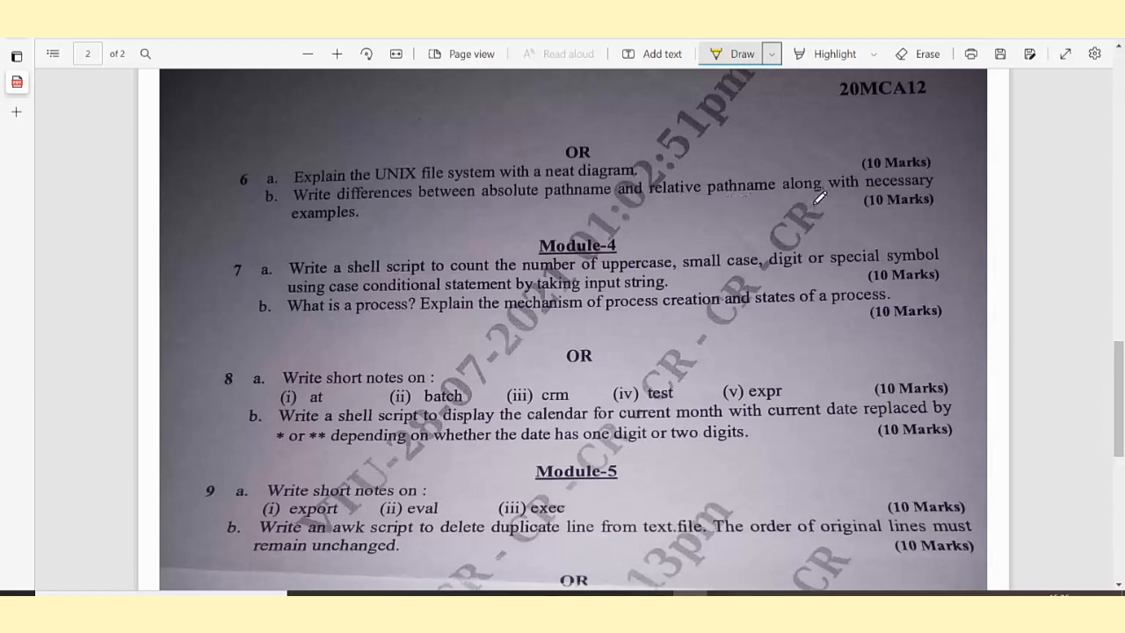
pyautogui.moveTo(853, 208)
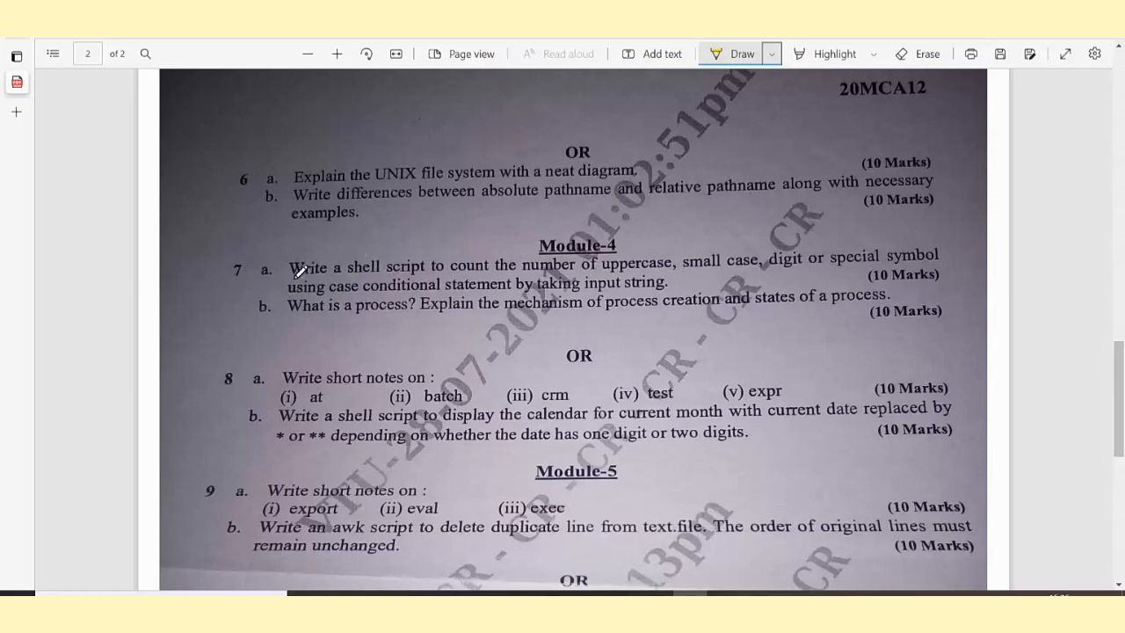
pyautogui.moveTo(439, 282)
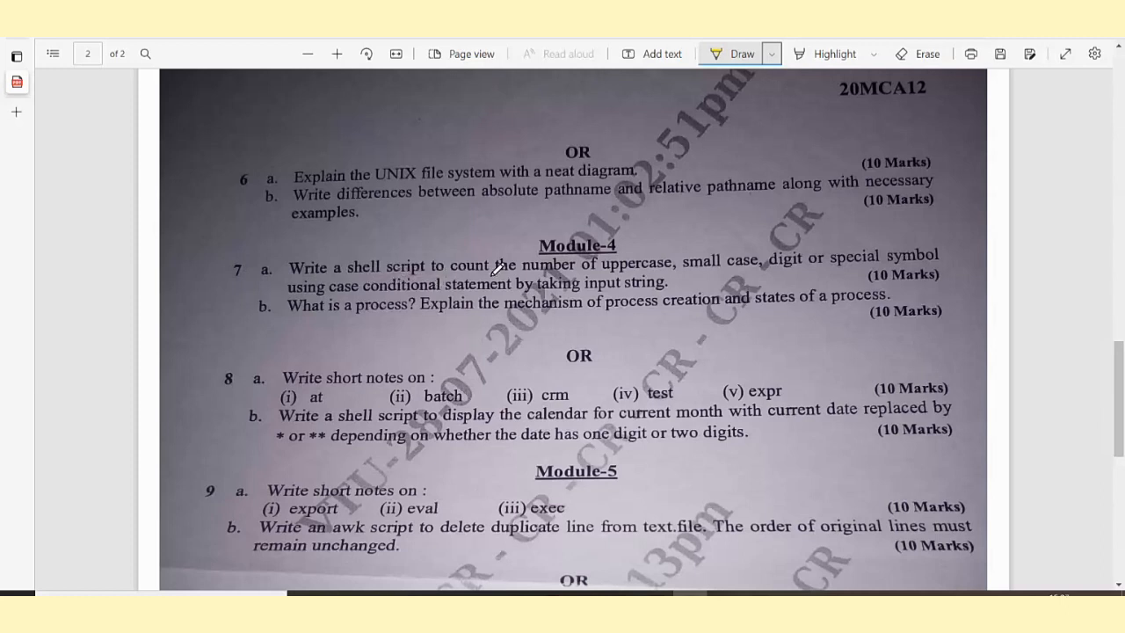
pyautogui.moveTo(678, 282)
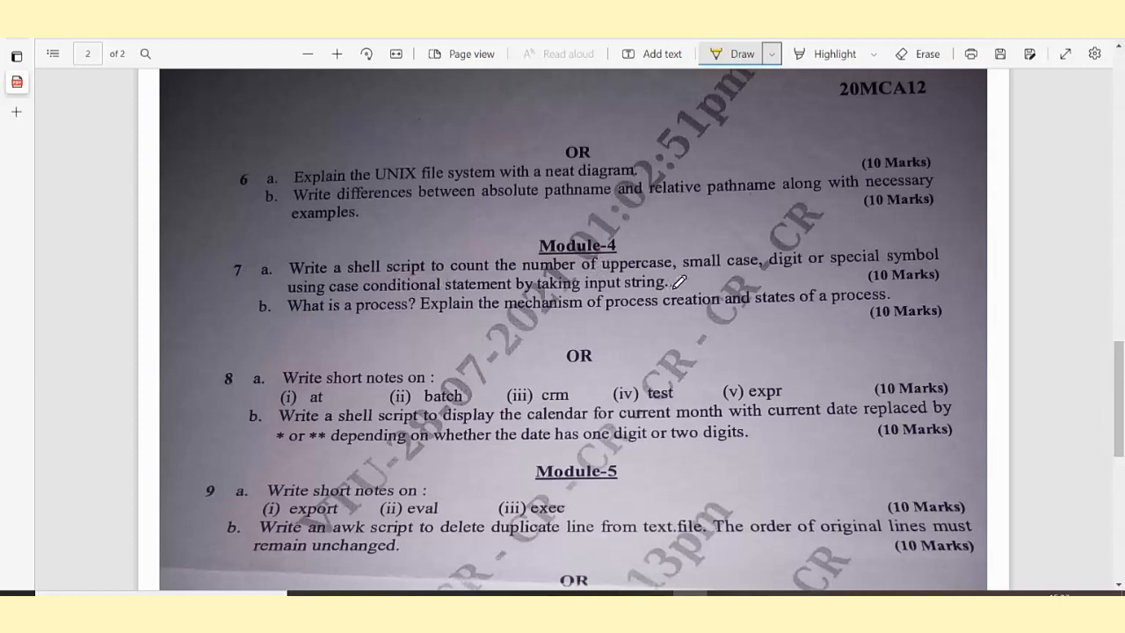
pyautogui.moveTo(313, 314)
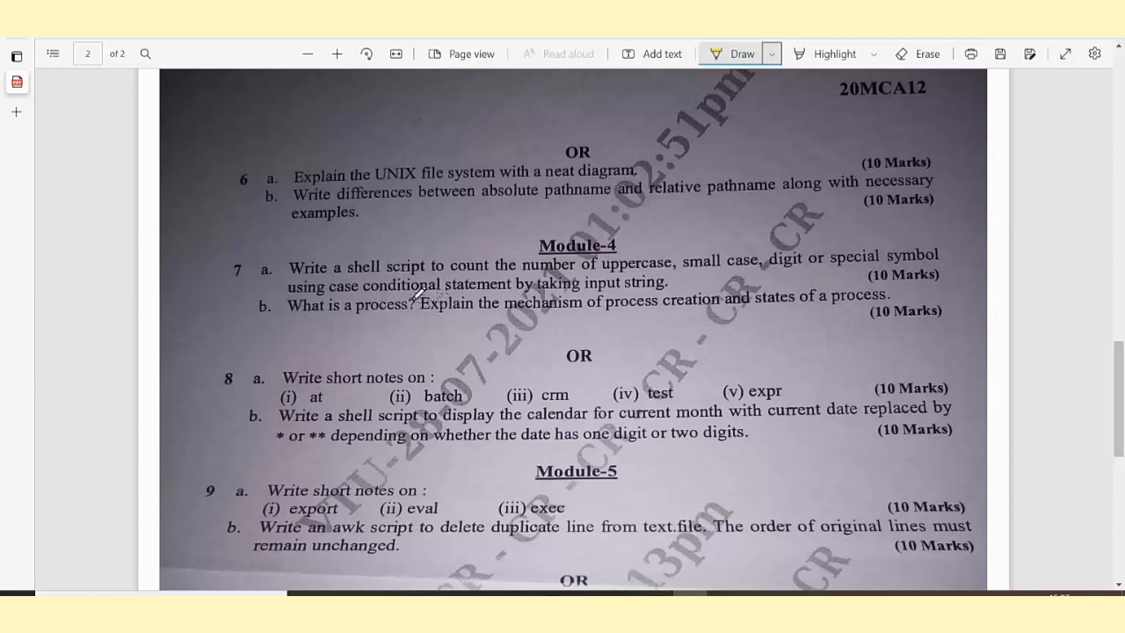
# Underline in yellow 'conditional statement by taking input string', 'Explain the mechanism' and 'states of a process' in question 7.
pyautogui.moveTo(371, 299); pyautogui.dragTo(502, 299)
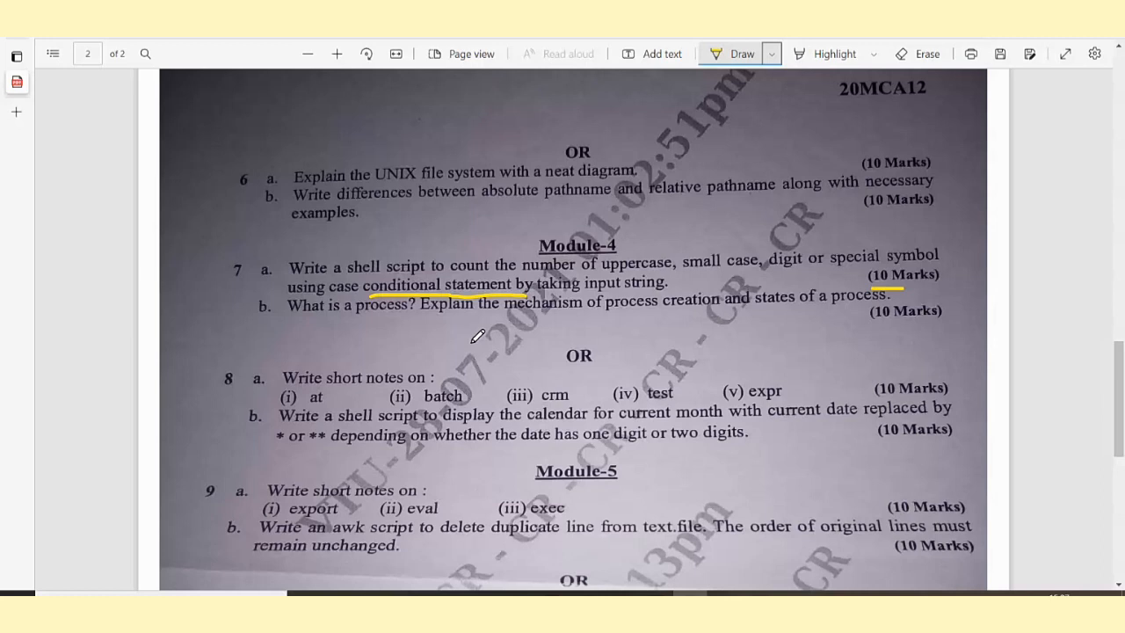
pyautogui.moveTo(509, 327); pyautogui.dragTo(632, 323)
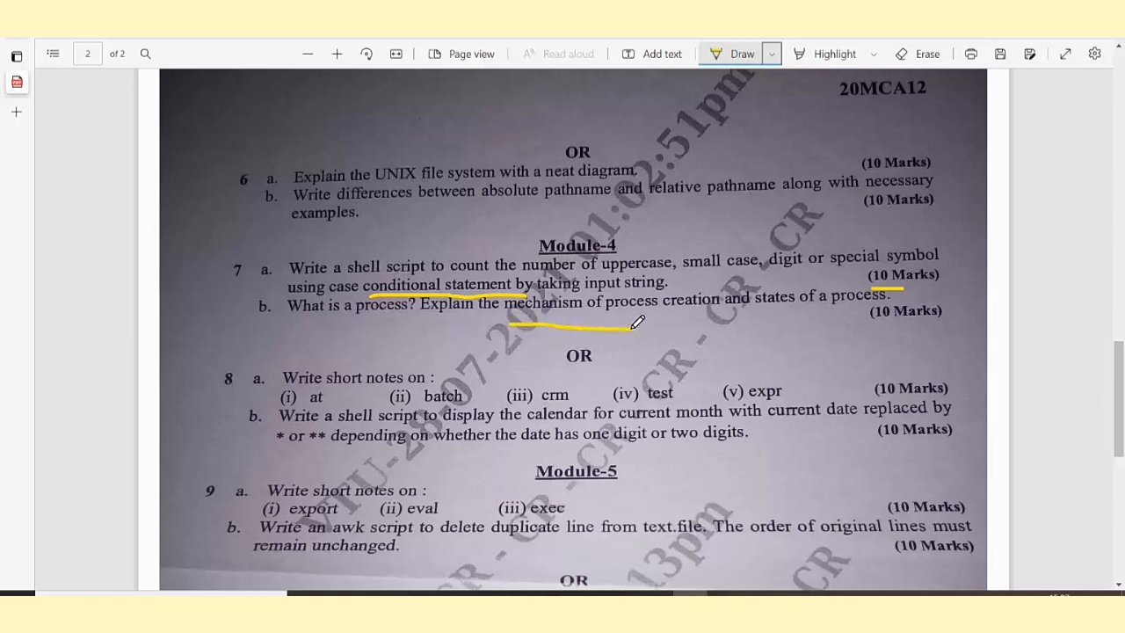
pyautogui.moveTo(759, 306); pyautogui.dragTo(835, 302)
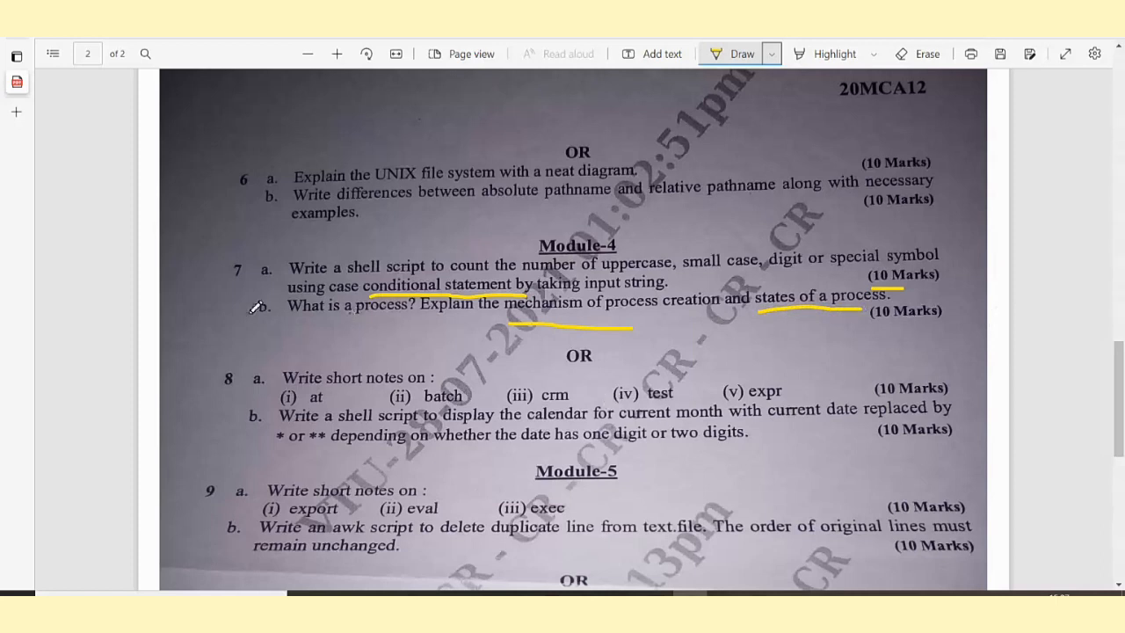
pyautogui.moveTo(587, 334)
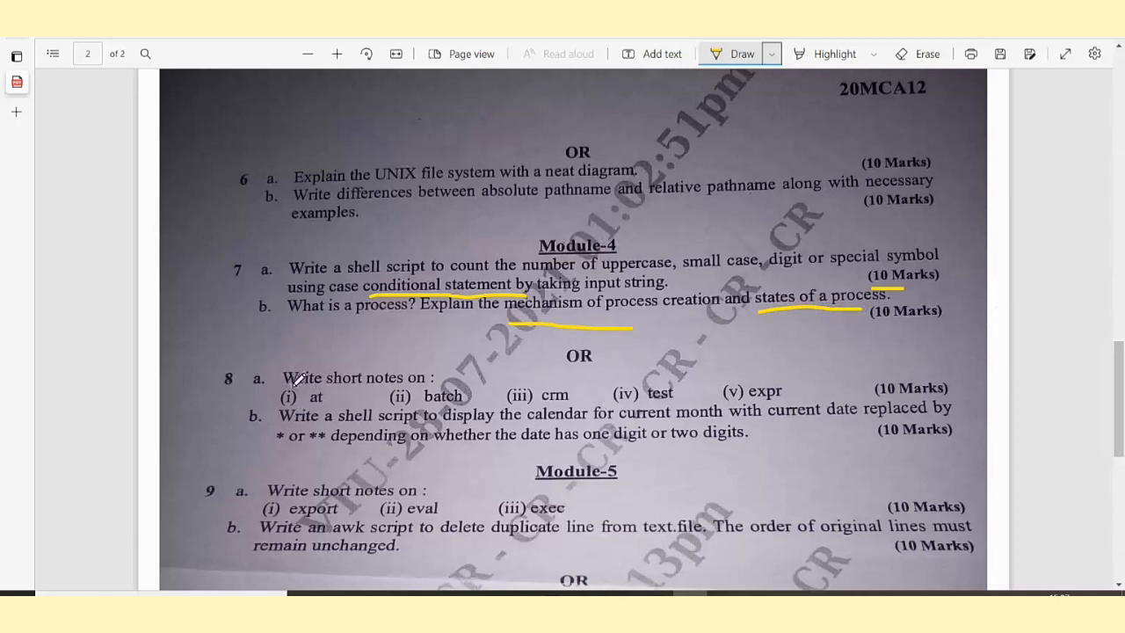
pyautogui.moveTo(428, 379)
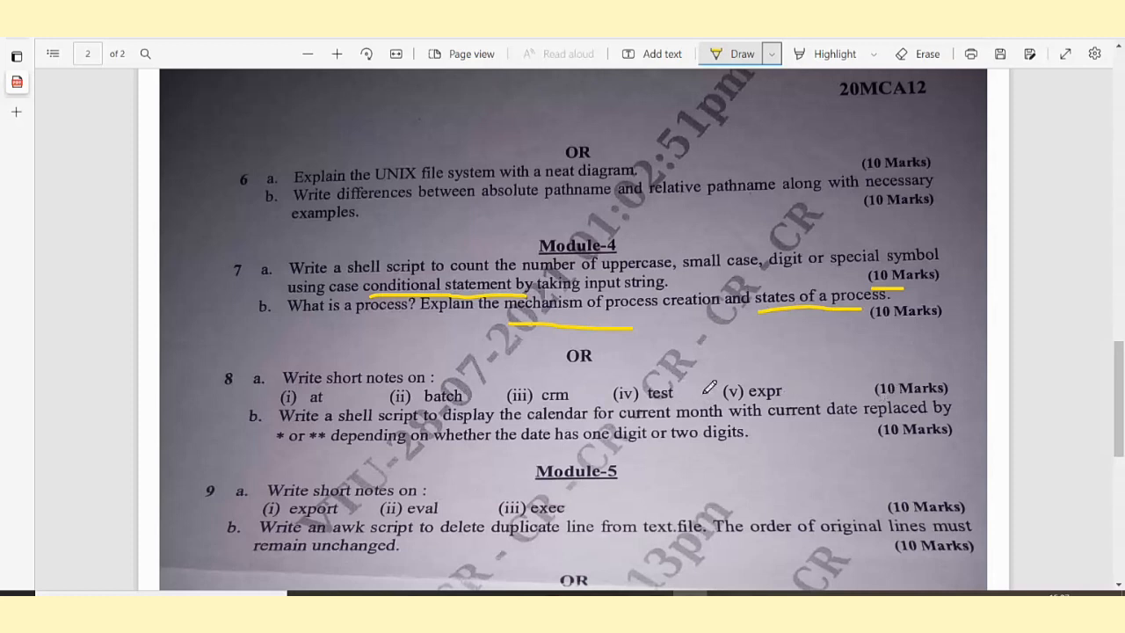
pyautogui.moveTo(422, 427)
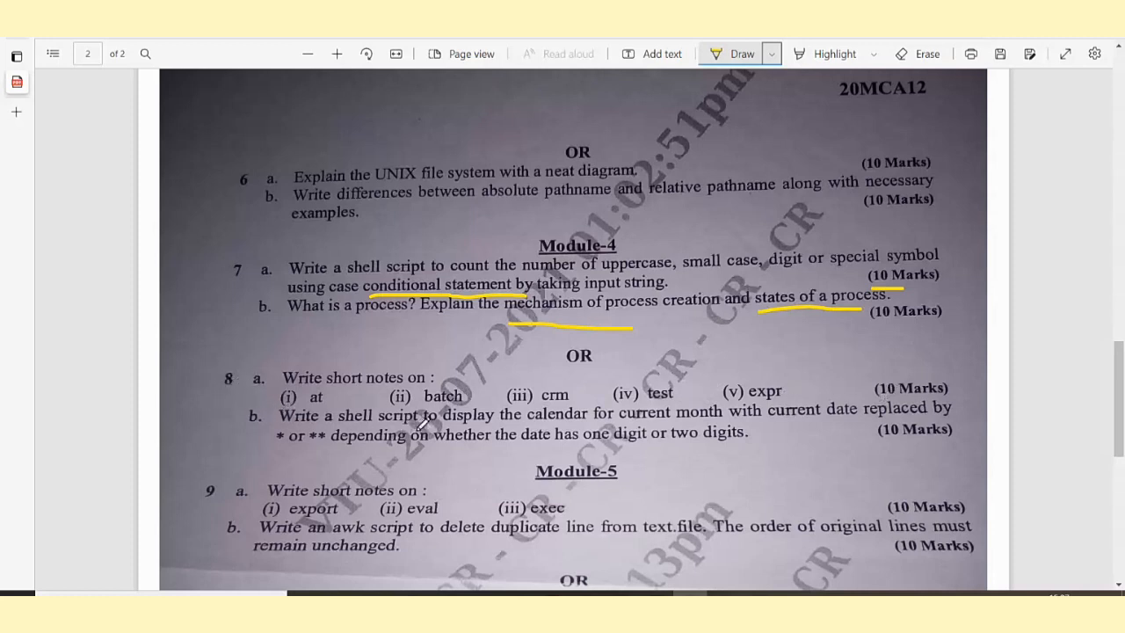
pyautogui.moveTo(667, 418)
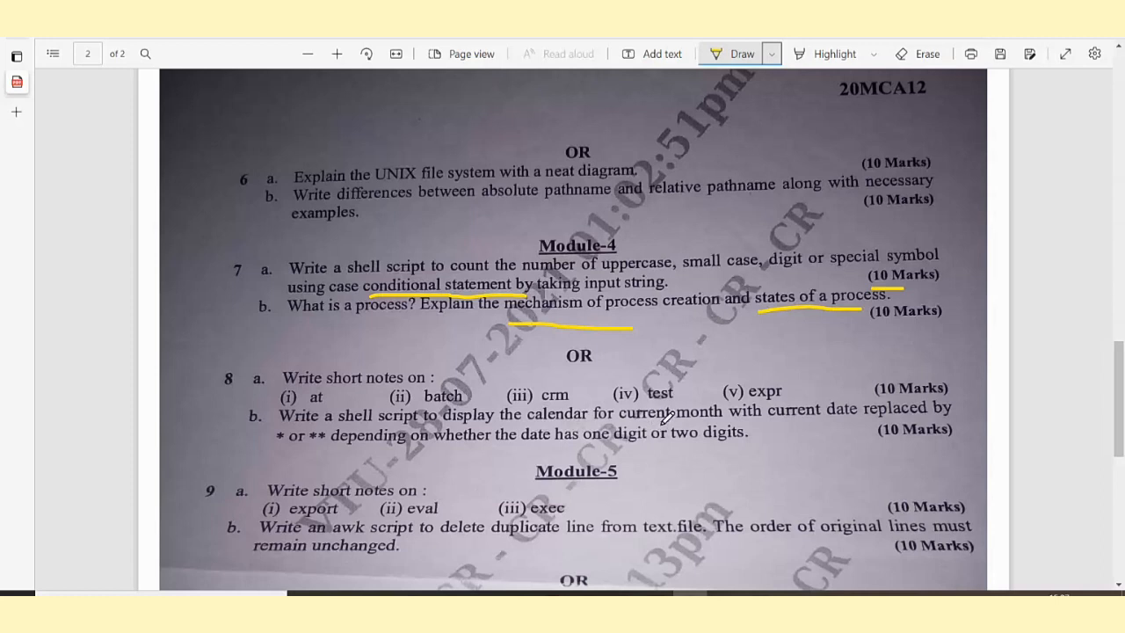
pyautogui.moveTo(940, 408)
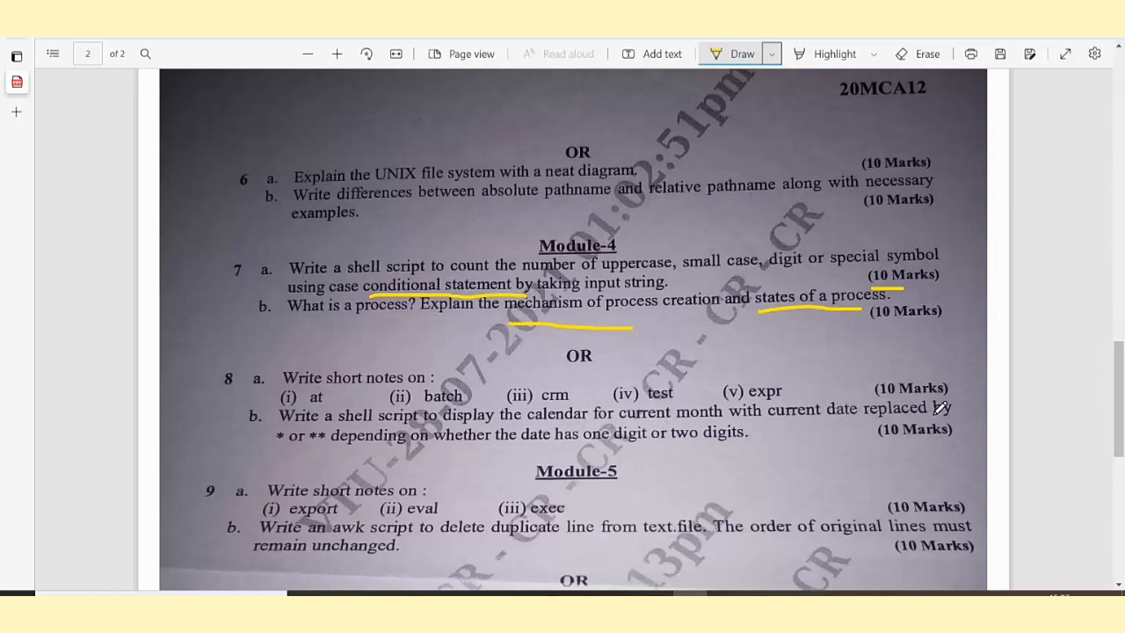
pyautogui.moveTo(343, 442)
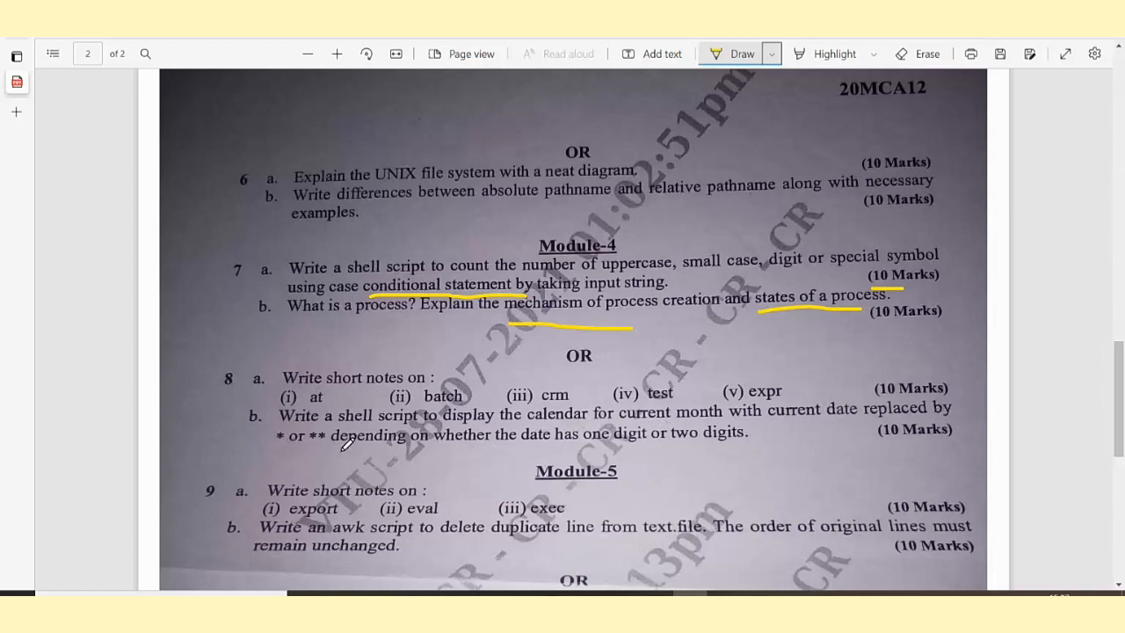
pyautogui.moveTo(551, 443)
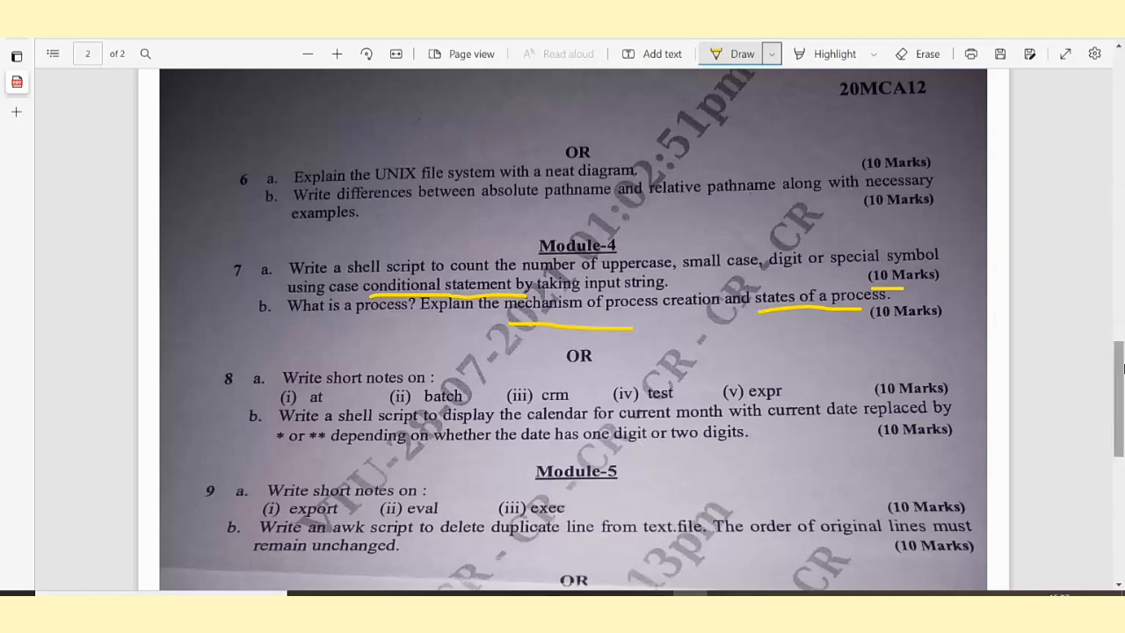
# Scroll down to Module 5 and question 10 on awk built-in variables and associative arrays.
pyautogui.scroll(-3)
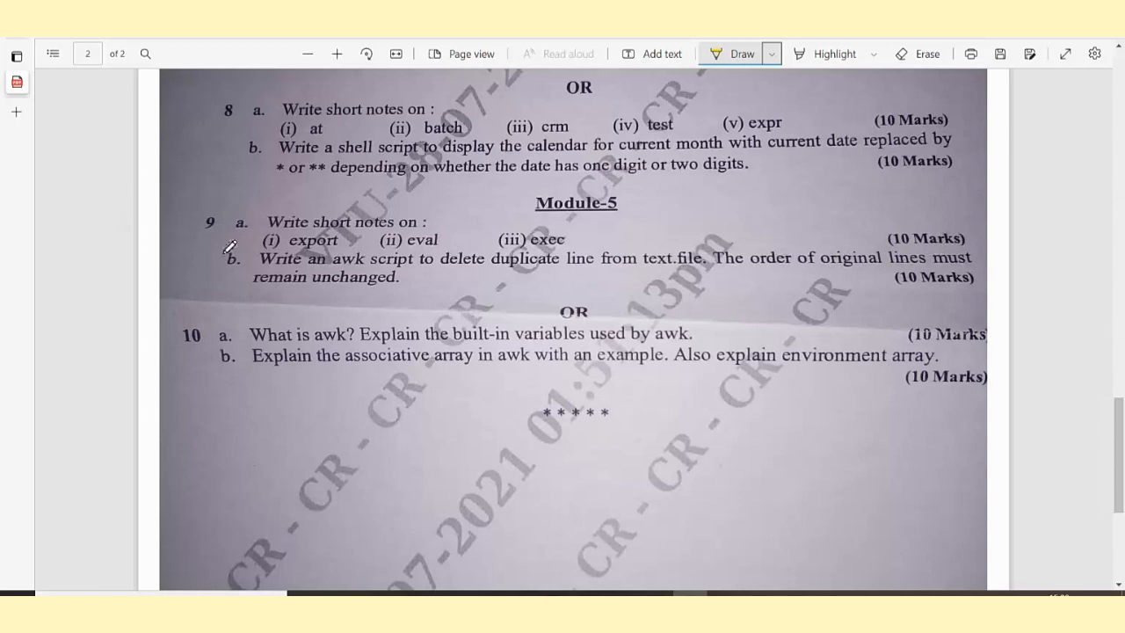
pyautogui.moveTo(257, 288)
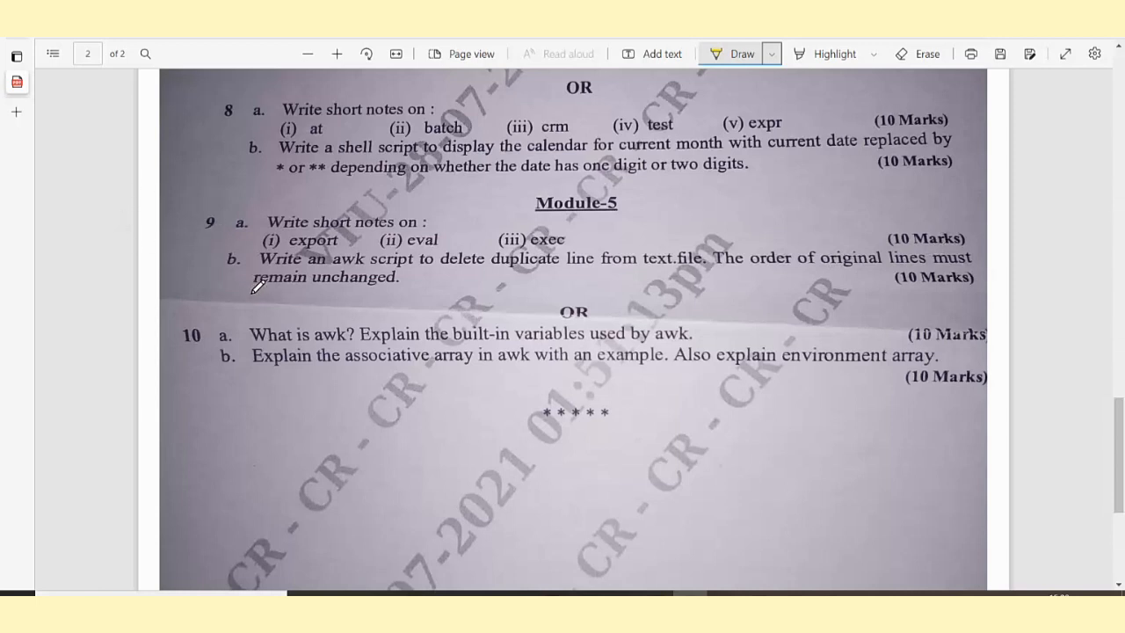
pyautogui.moveTo(453, 264)
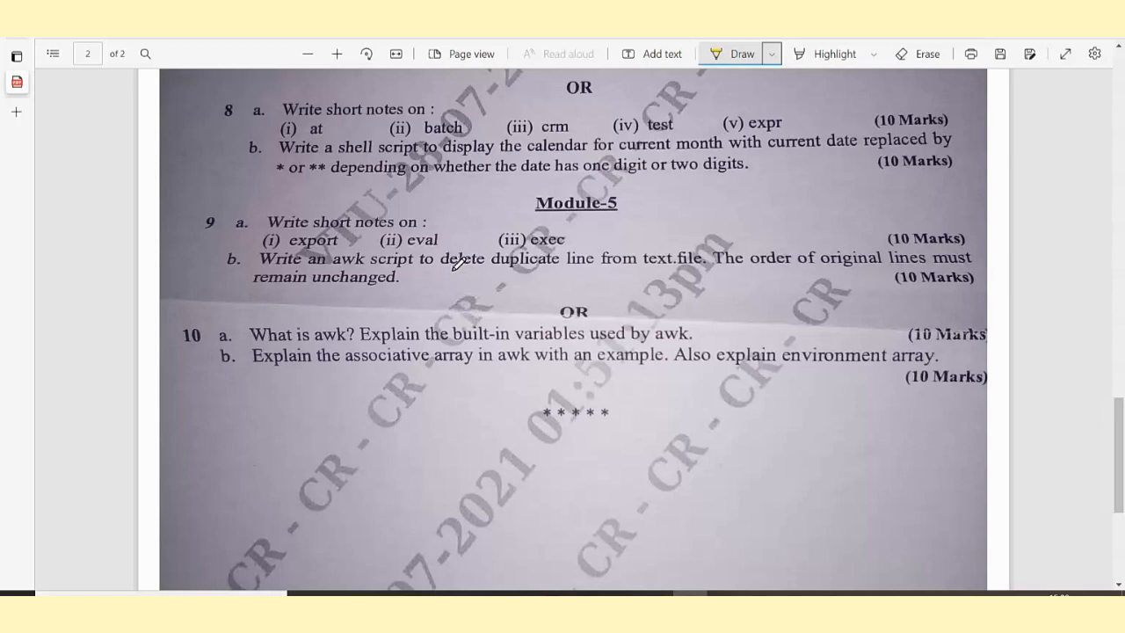
pyautogui.moveTo(652, 271)
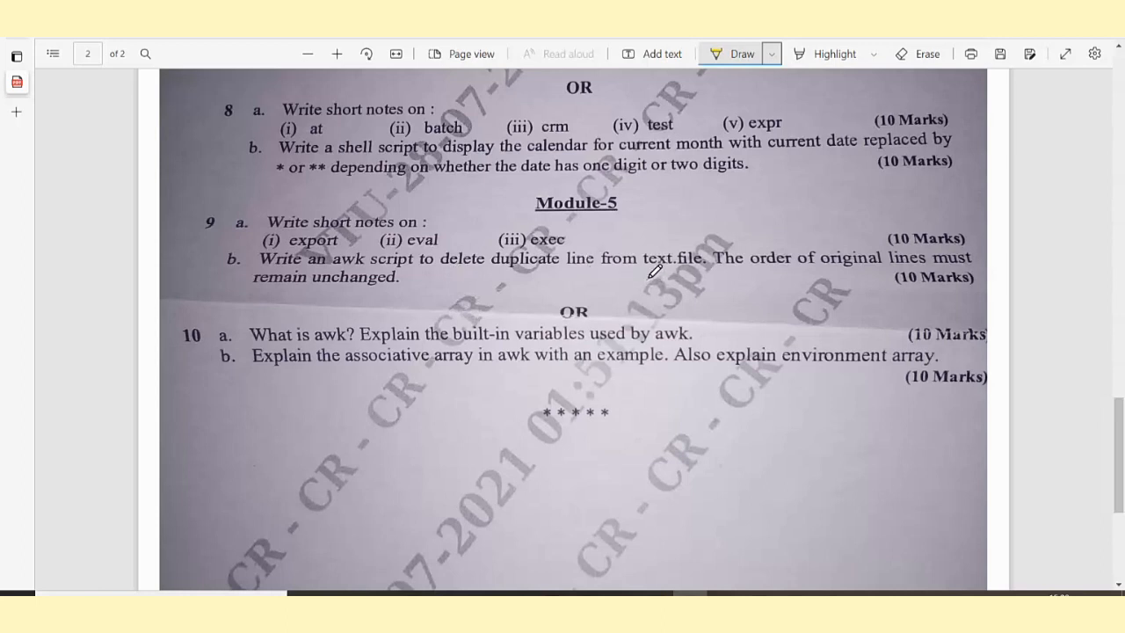
pyautogui.moveTo(970, 267)
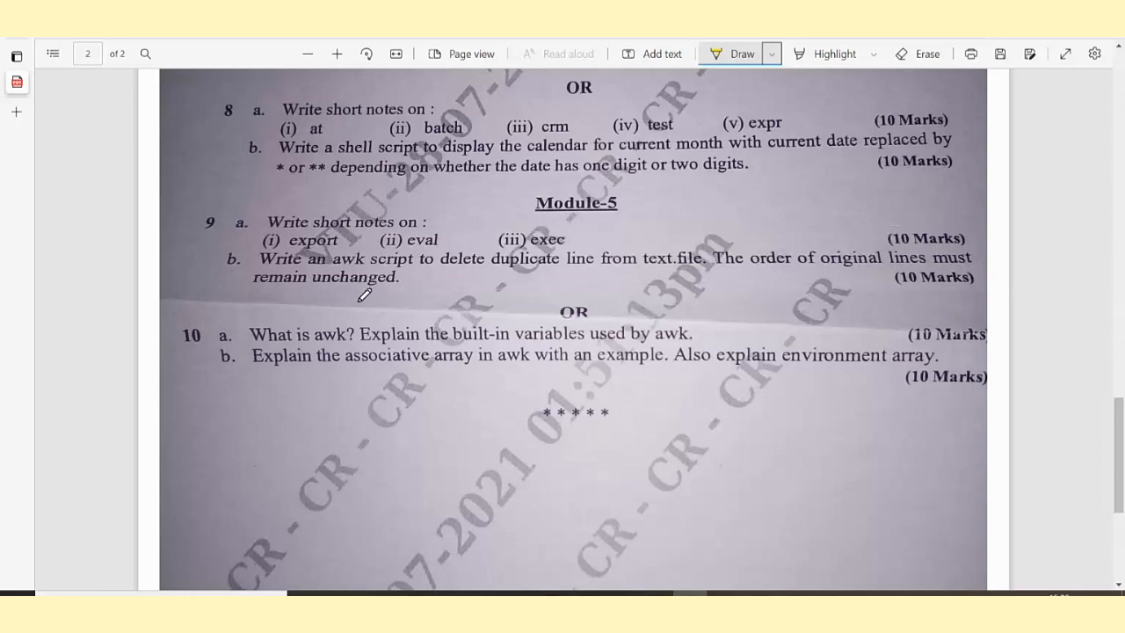
pyautogui.moveTo(351, 332)
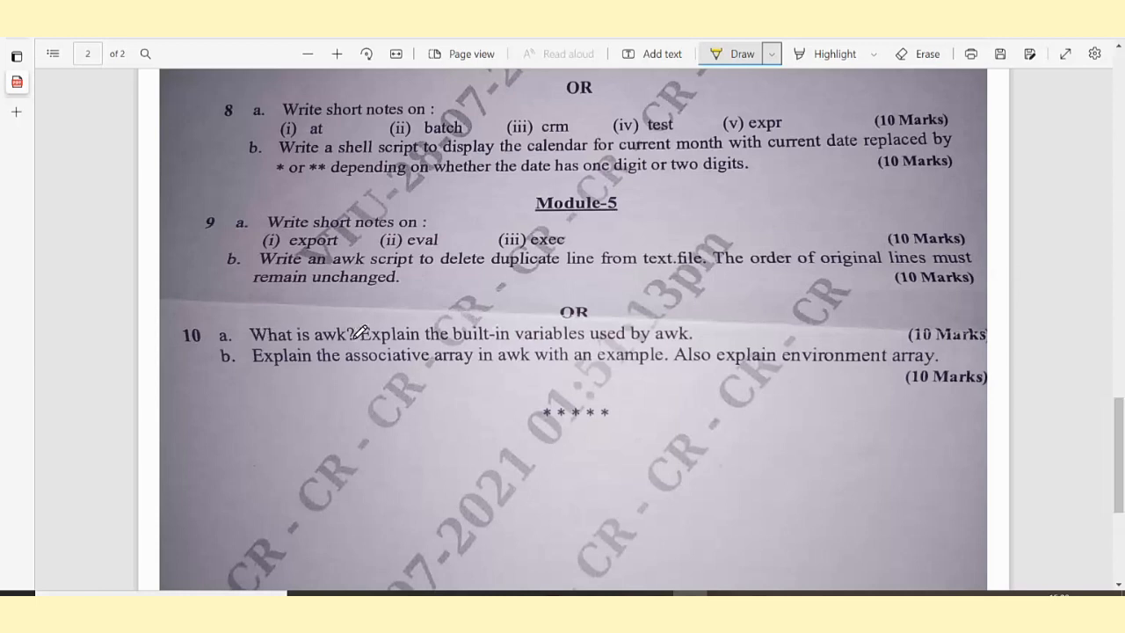
pyautogui.moveTo(489, 336)
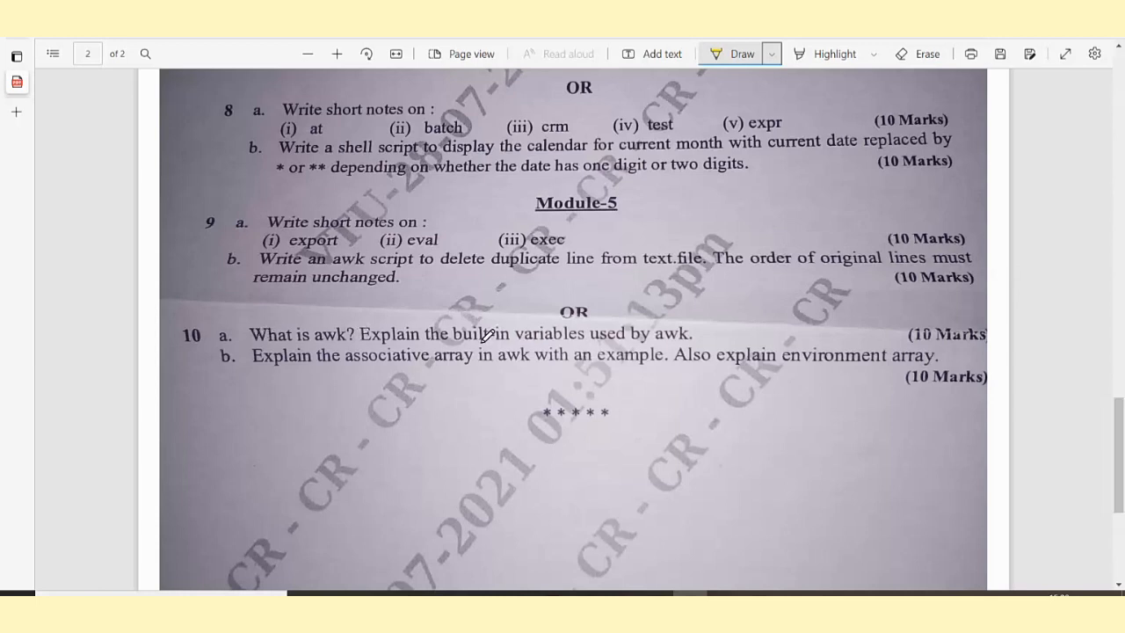
pyautogui.moveTo(232, 369)
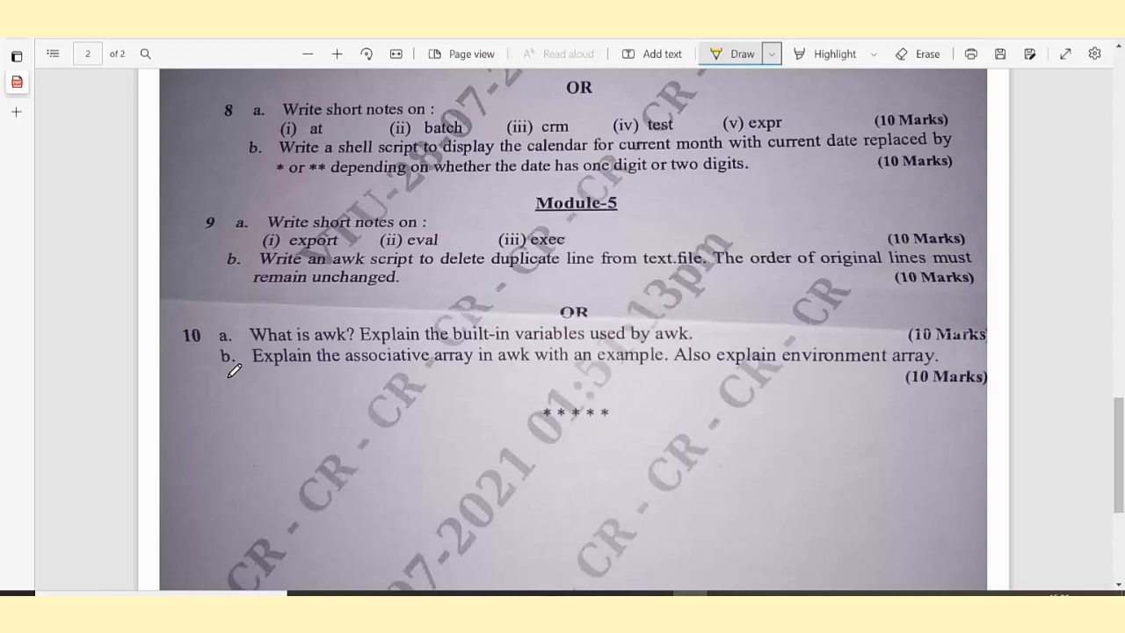
pyautogui.moveTo(272, 394)
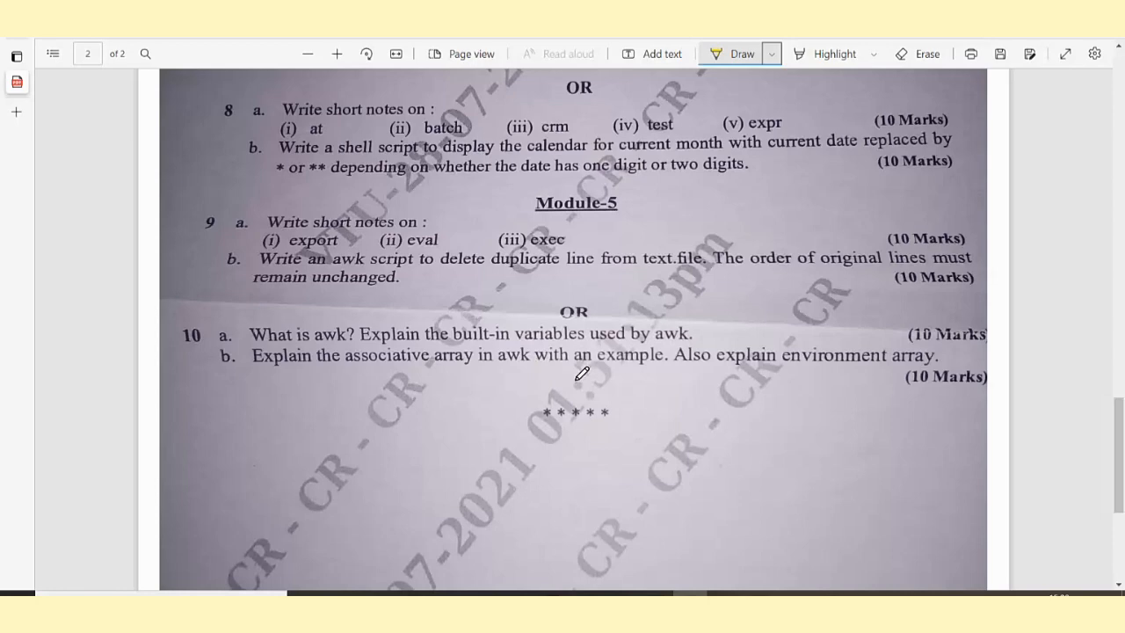
pyautogui.moveTo(765, 378)
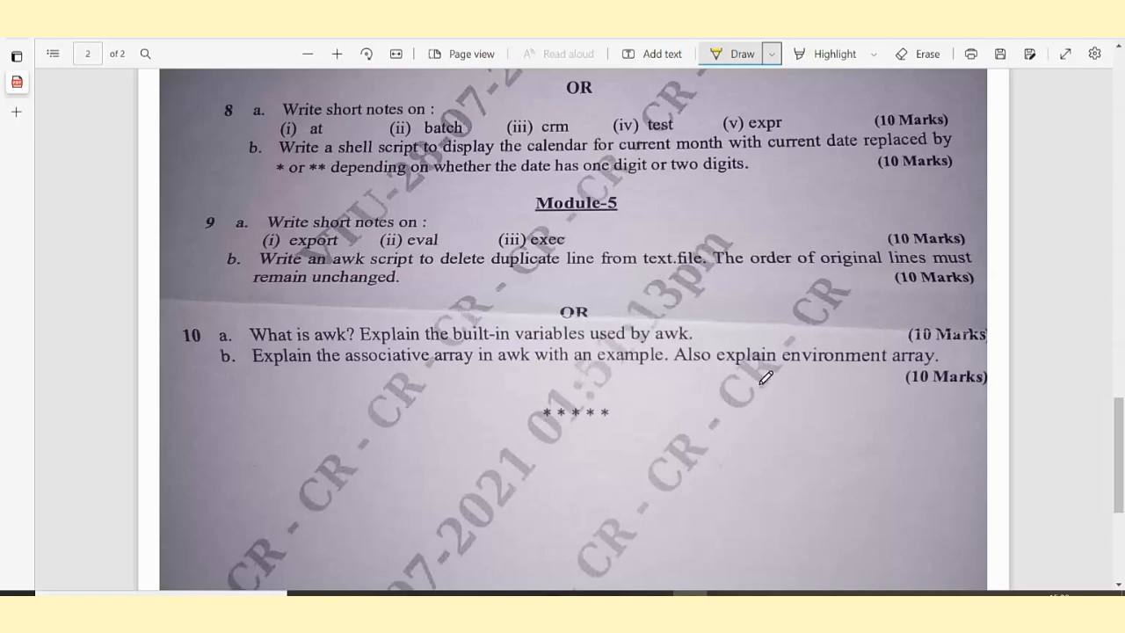
# Scroll through the exam pages past the Module 4 underlines.
pyautogui.scroll(-3)
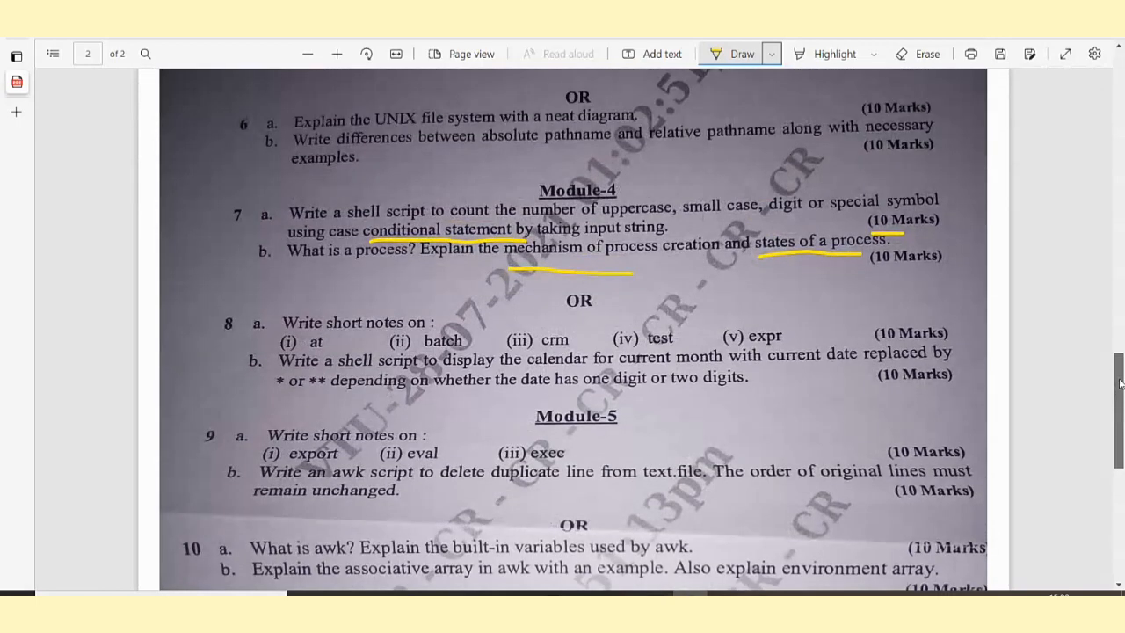
pyautogui.scroll(-3)
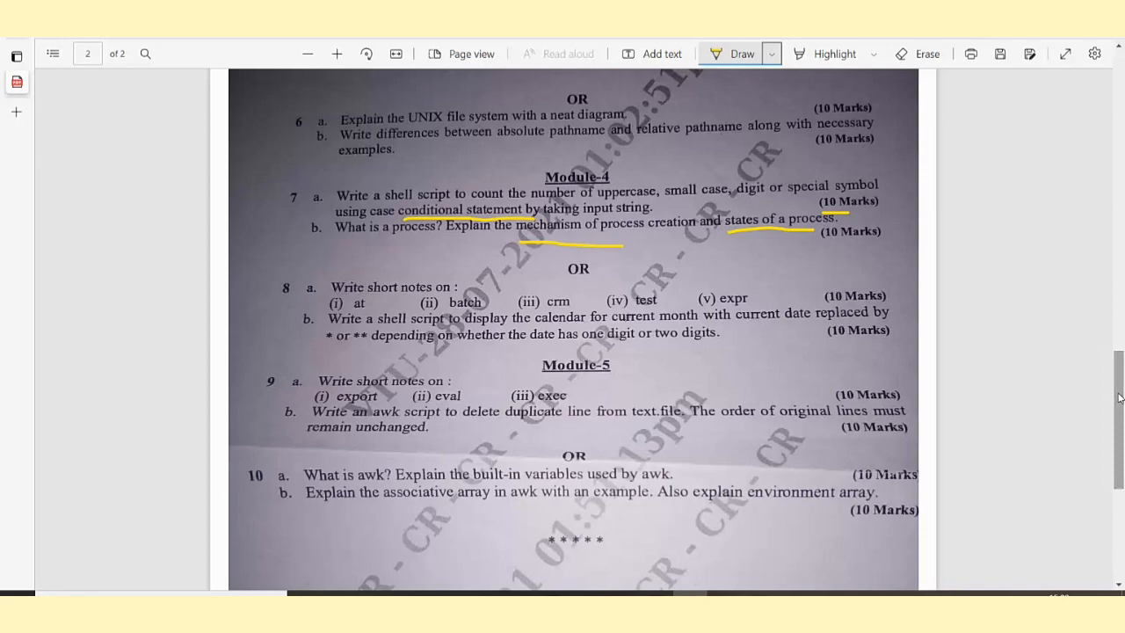
pyautogui.scroll(-3)
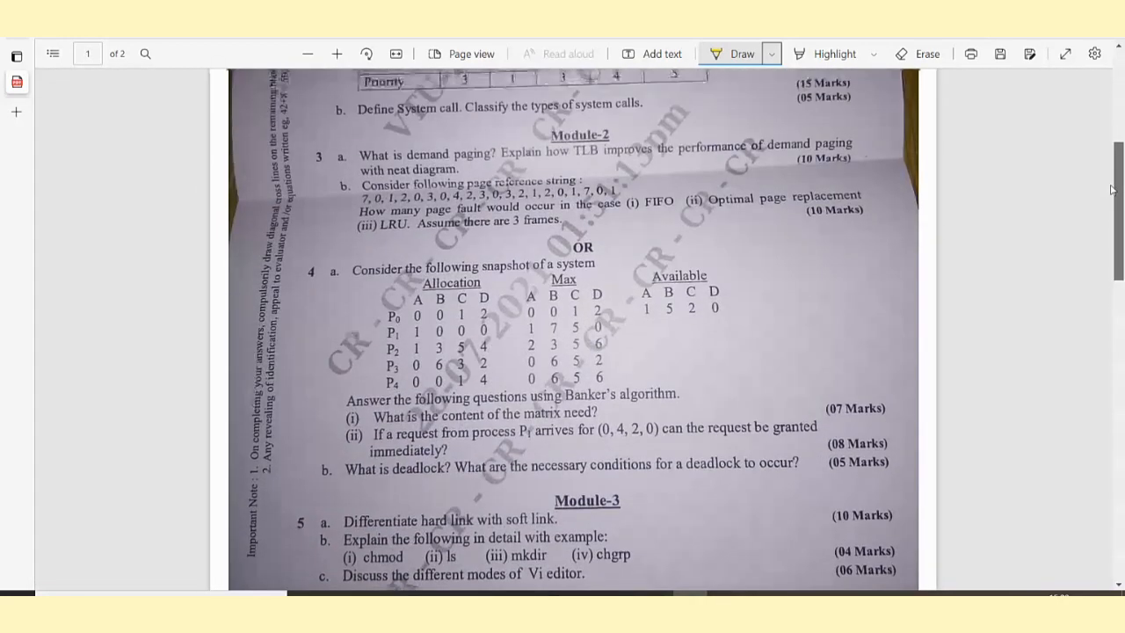
pyautogui.scroll(-3)
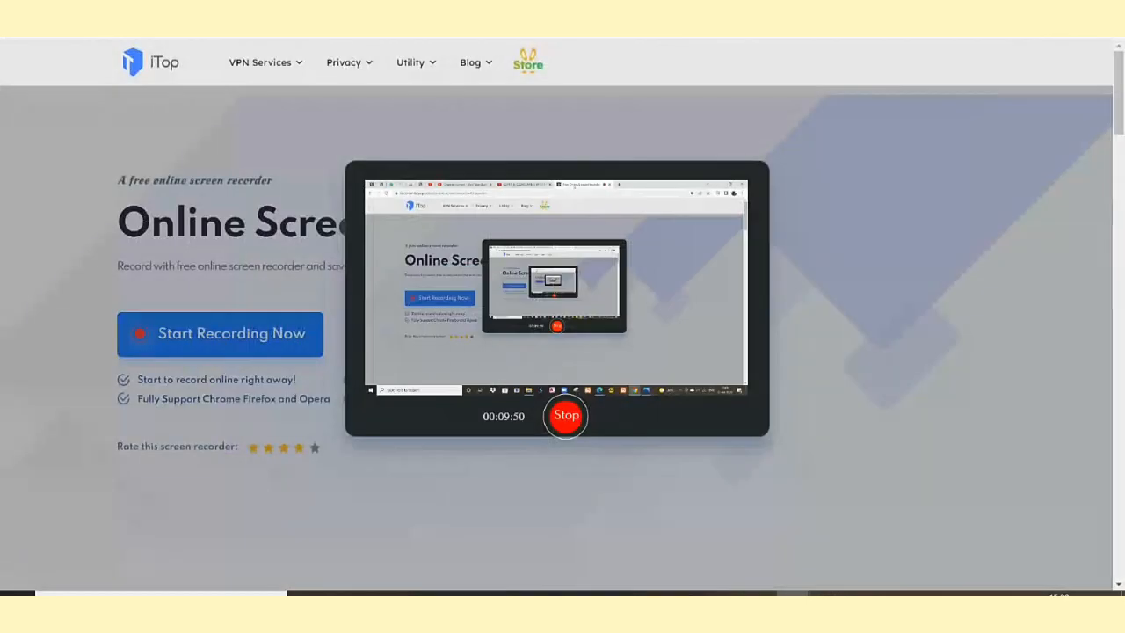
pyautogui.moveTo(910, 355)
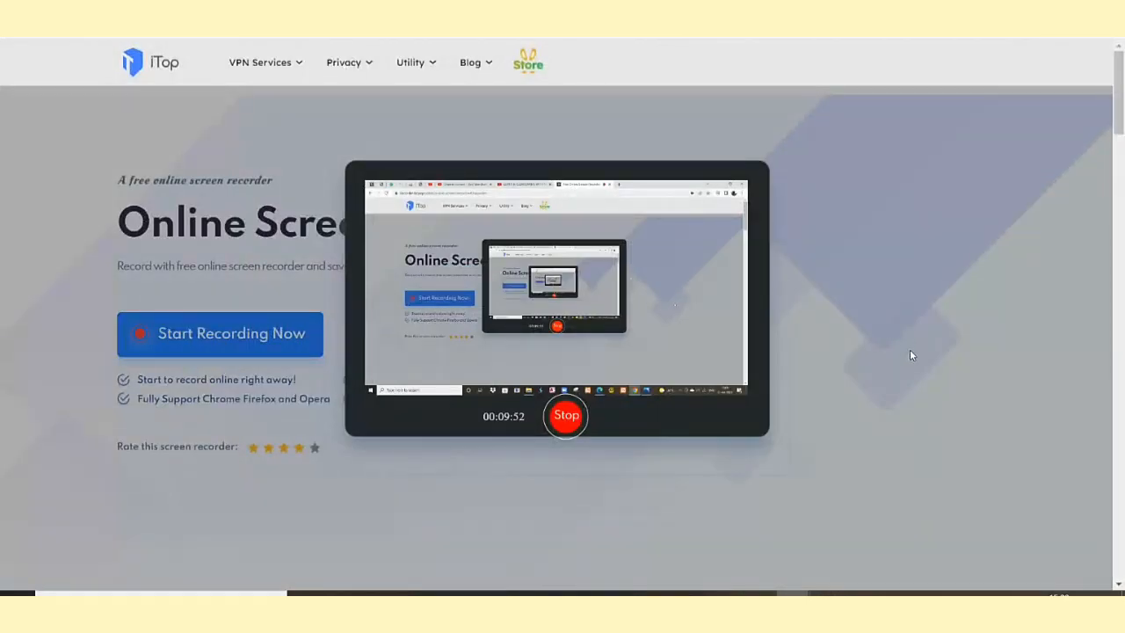